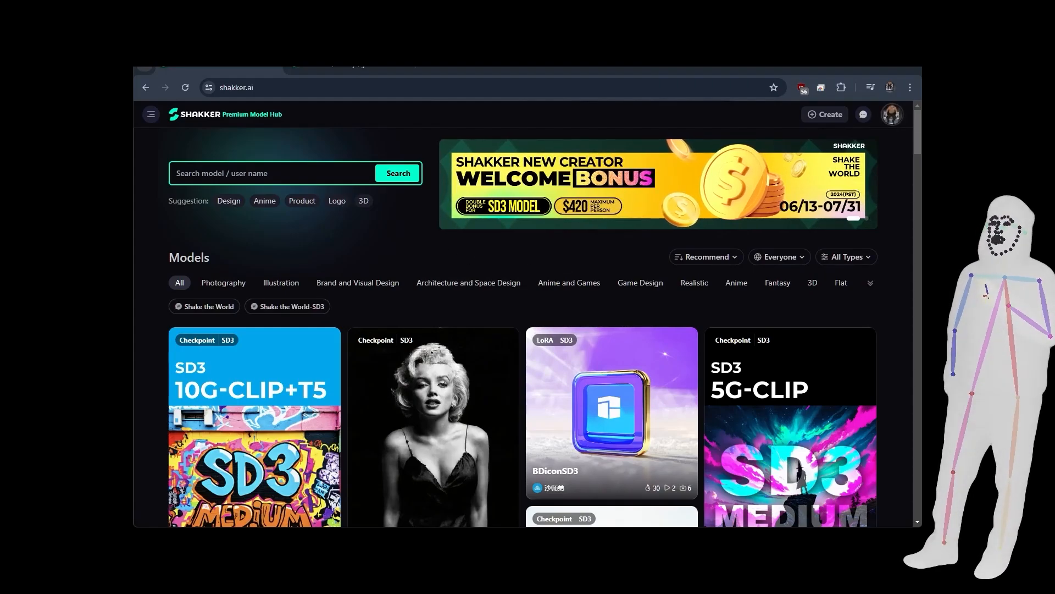
Step: Show the Create dropdown with its Model and Civitai import choices
left_click(826, 113)
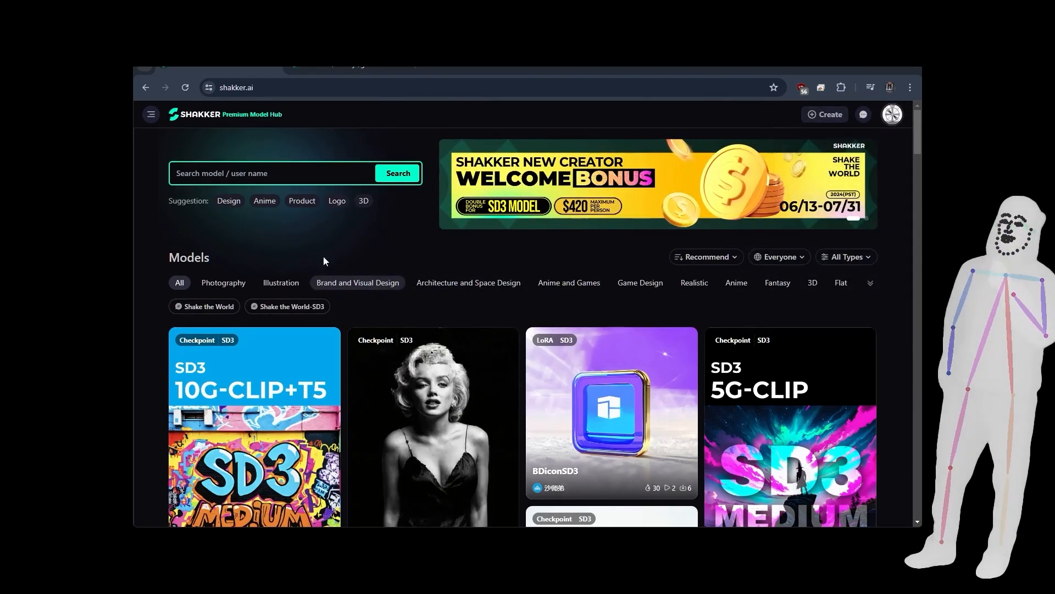
left_click(825, 114)
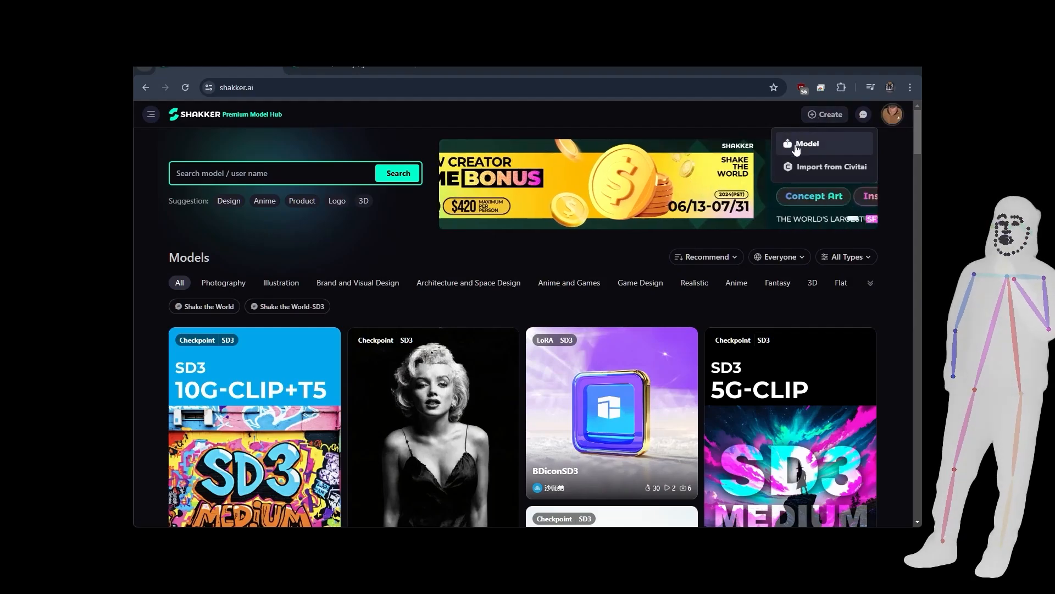
Step: Choose Model and review the Create your model form's name, type, tags and permissions fields
left_click(806, 143)
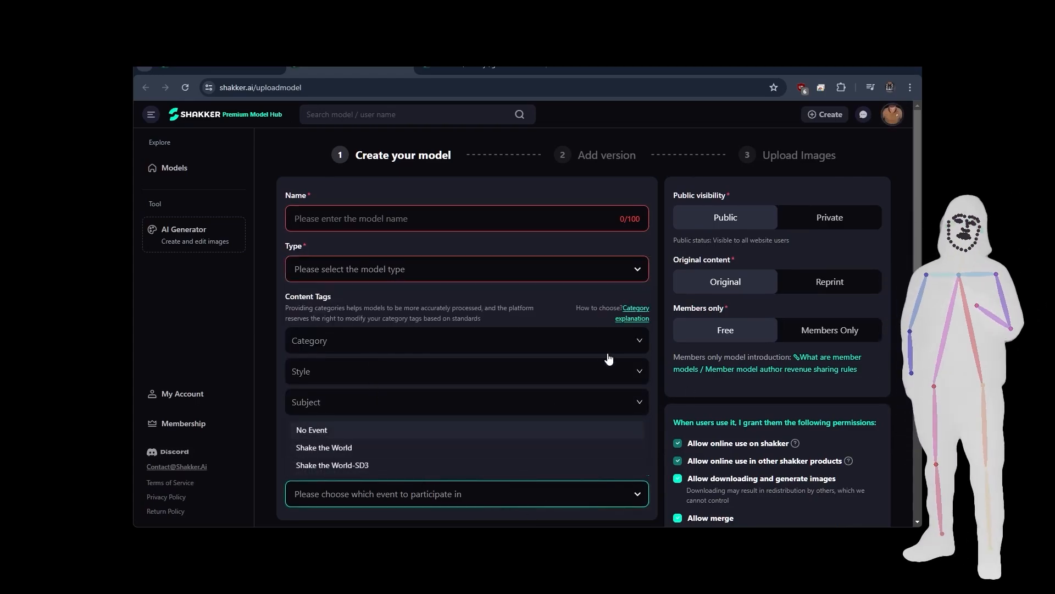
scroll("down", 3)
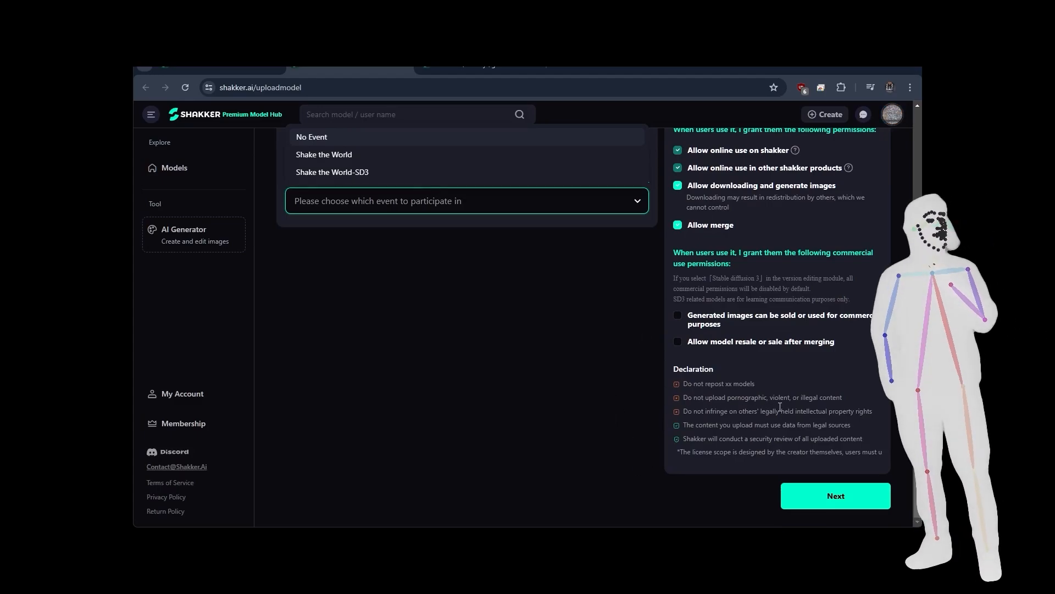
mouse_move(789, 421)
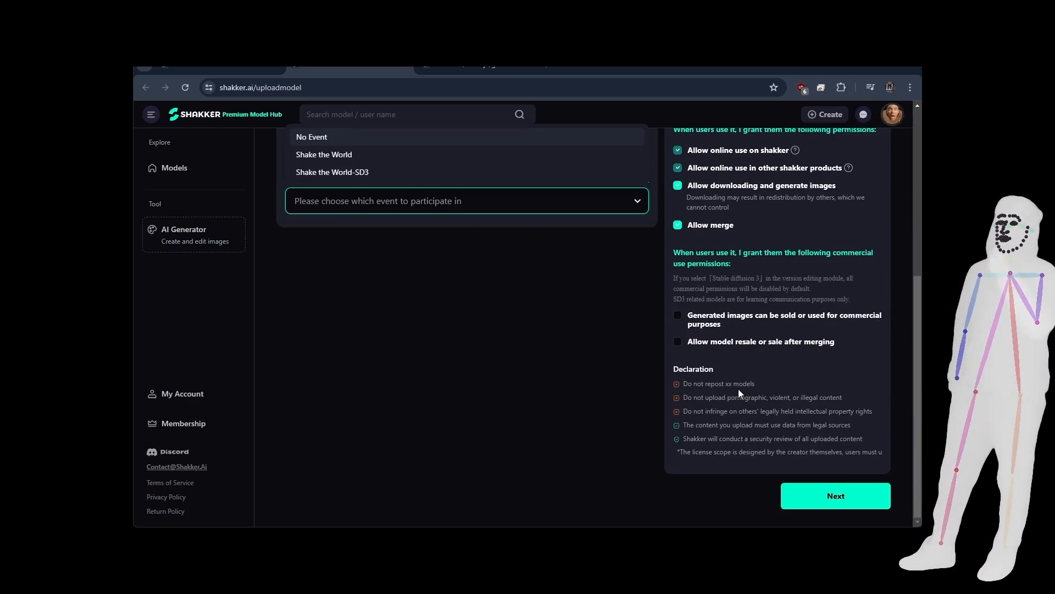
mouse_move(586, 393)
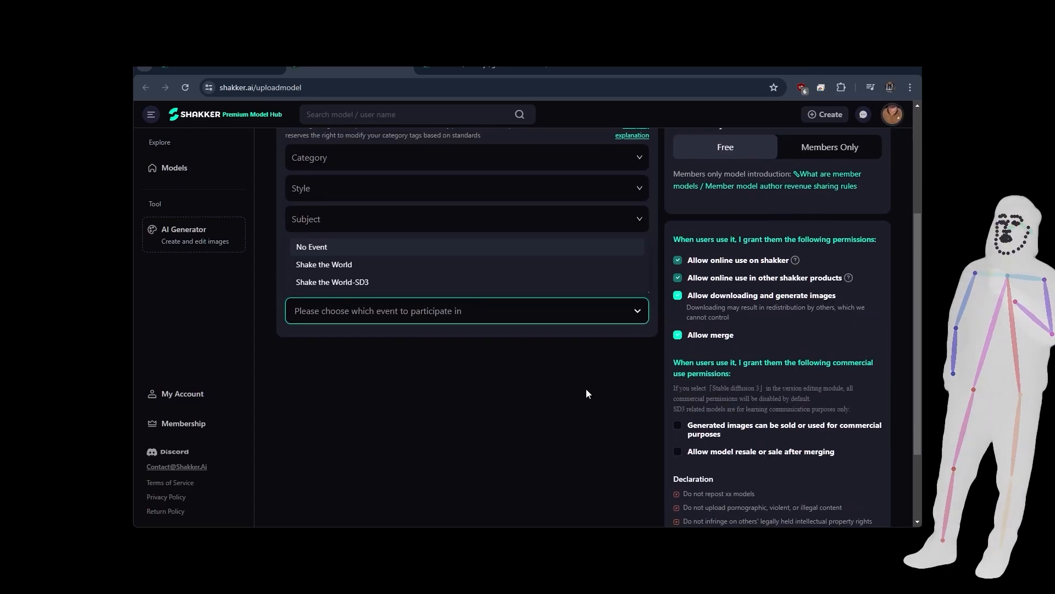
scroll("up", 3)
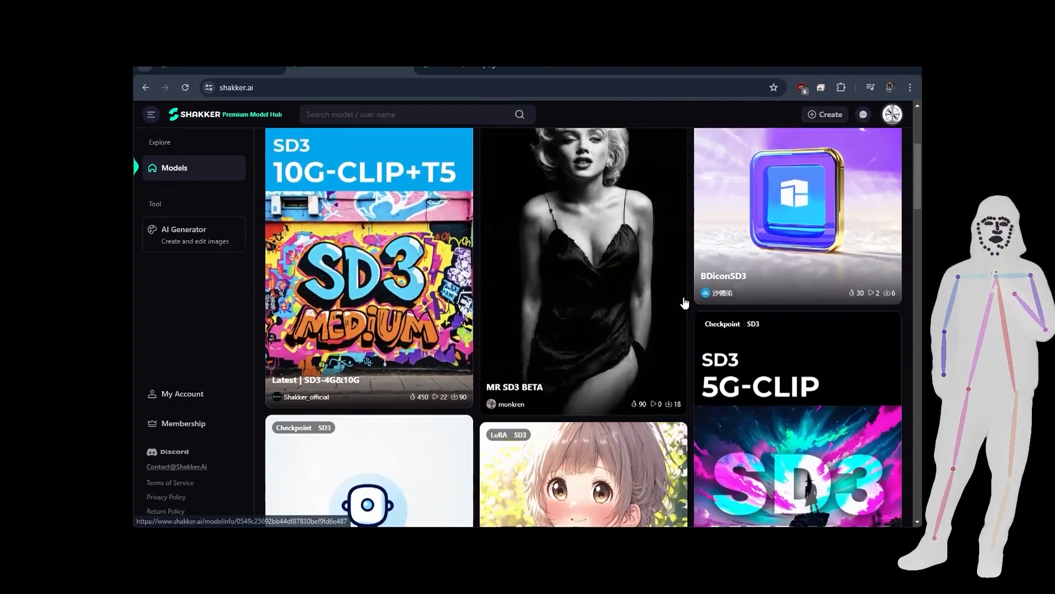
Step: Scroll down the model grid to reveal more community checkpoint and LoRA models
scroll("down", 3)
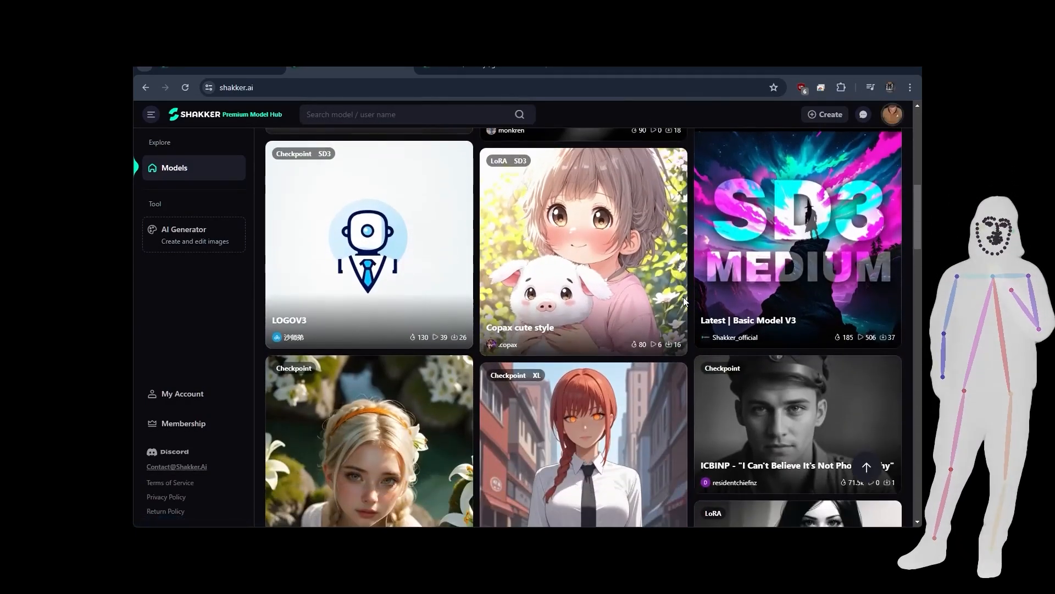
scroll("down", 3)
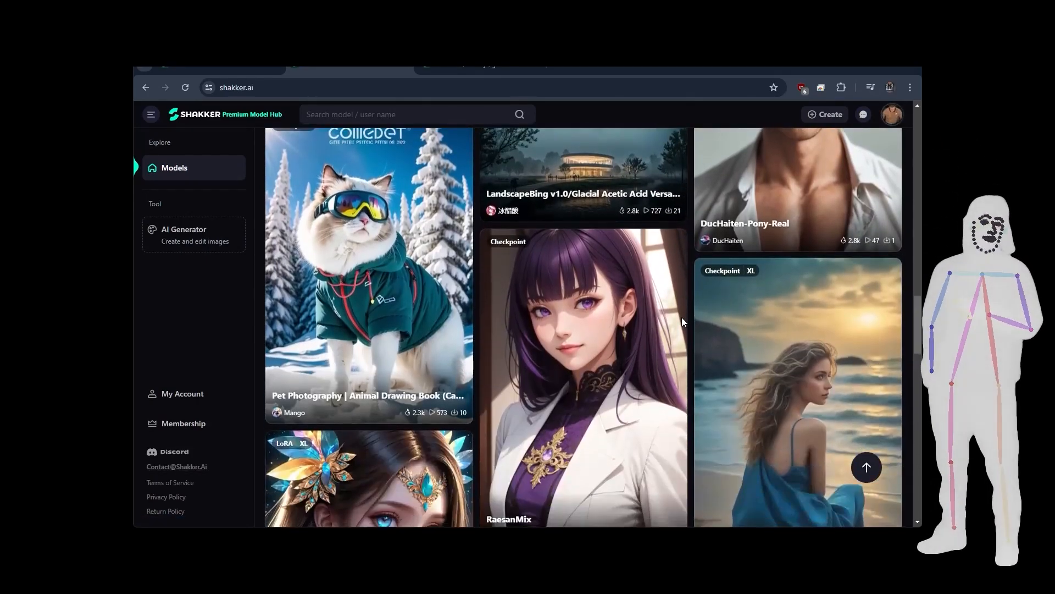
scroll("down", 3)
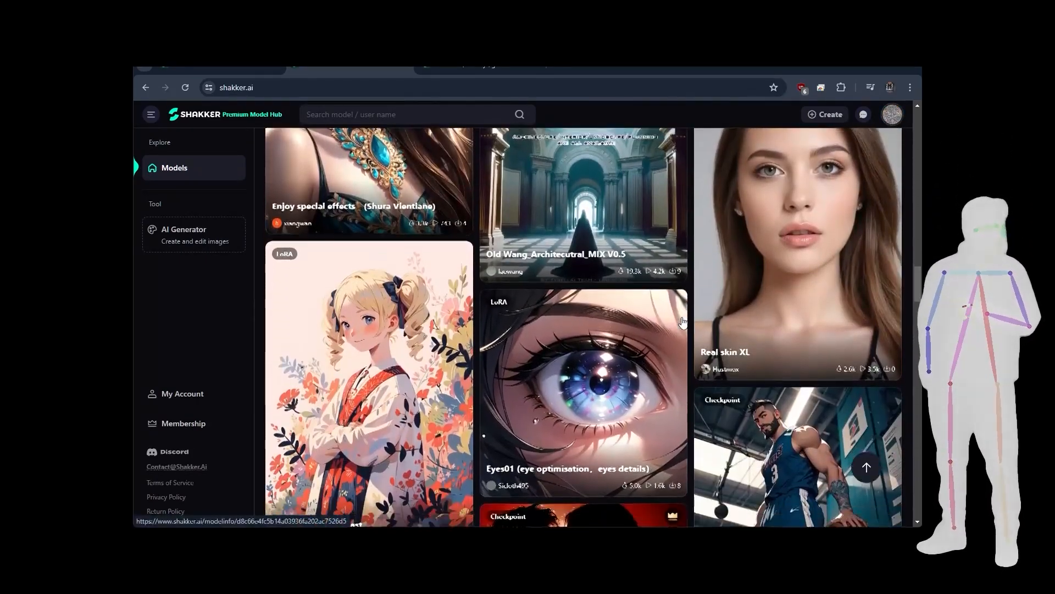
scroll("down", 3)
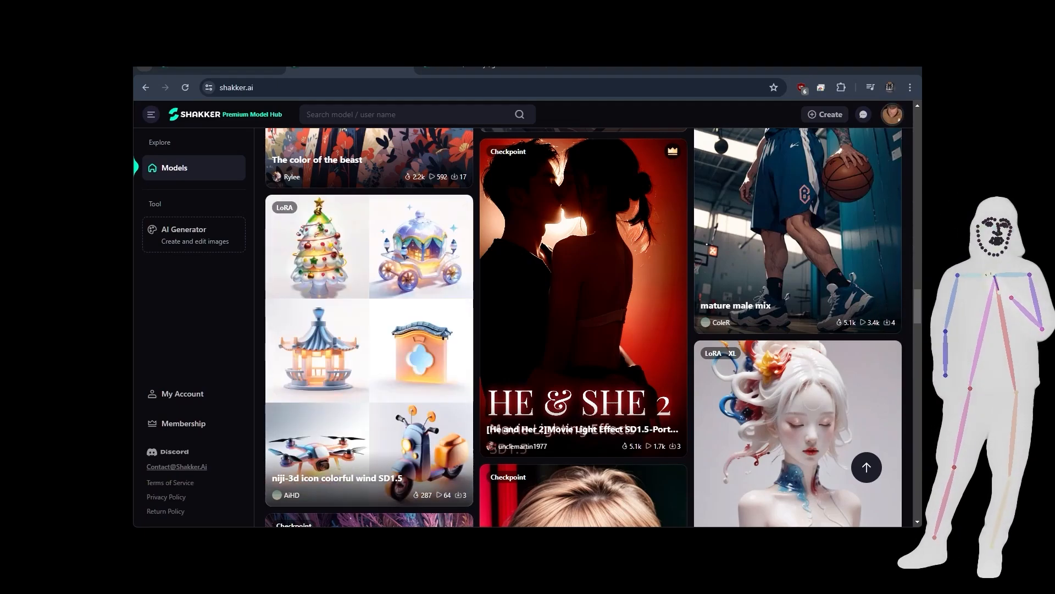
mouse_move(450, 313)
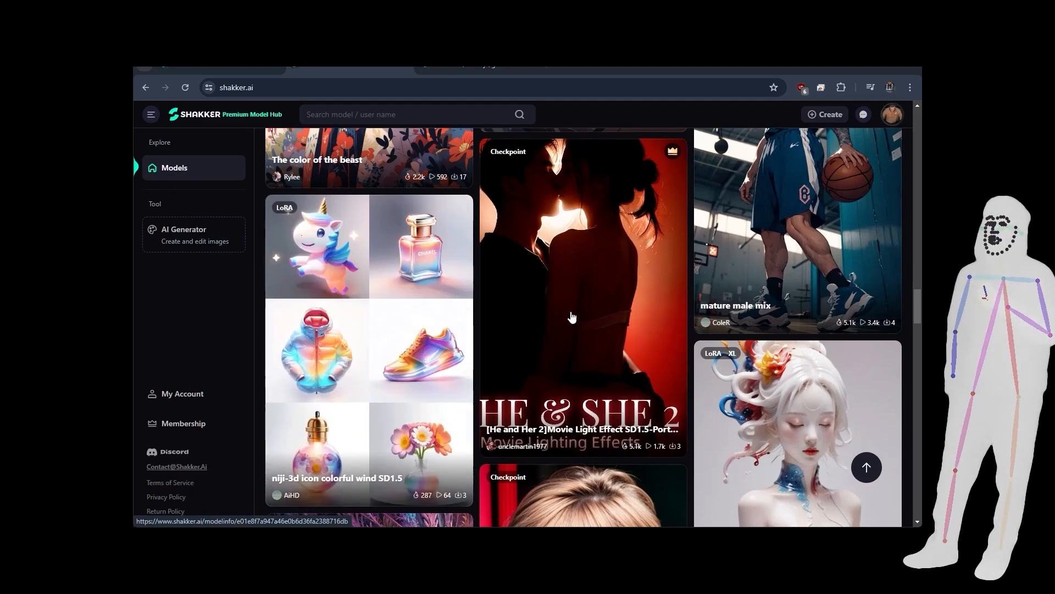
scroll("up", 3)
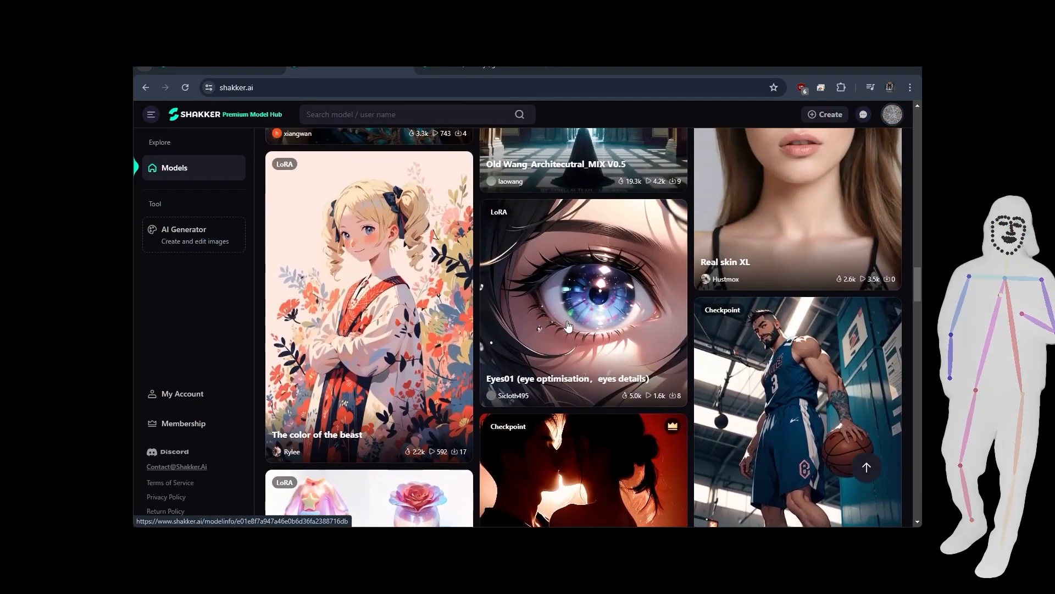
scroll("down", 3)
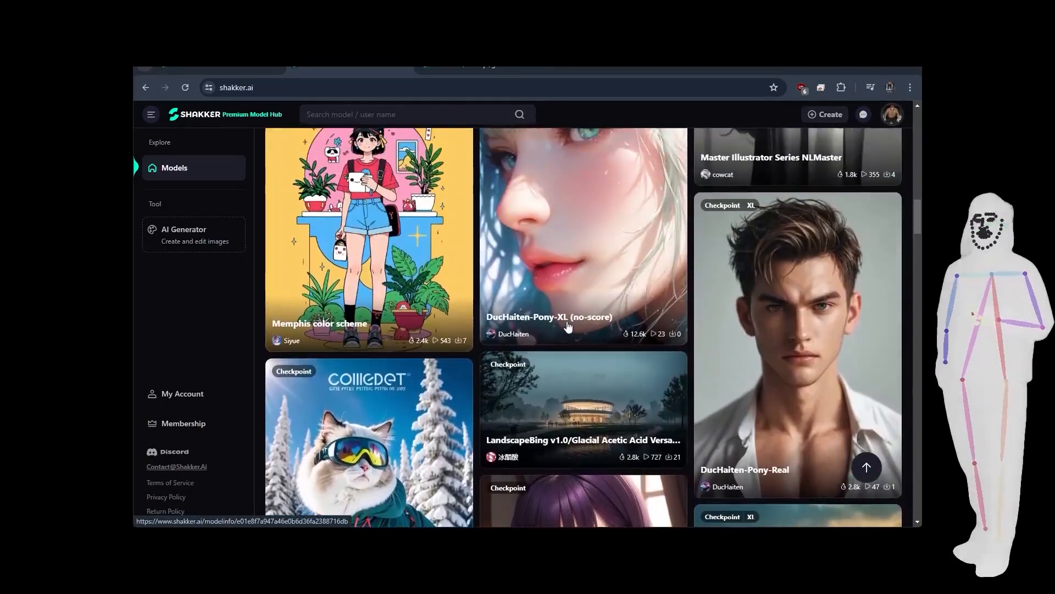
scroll("up", 3)
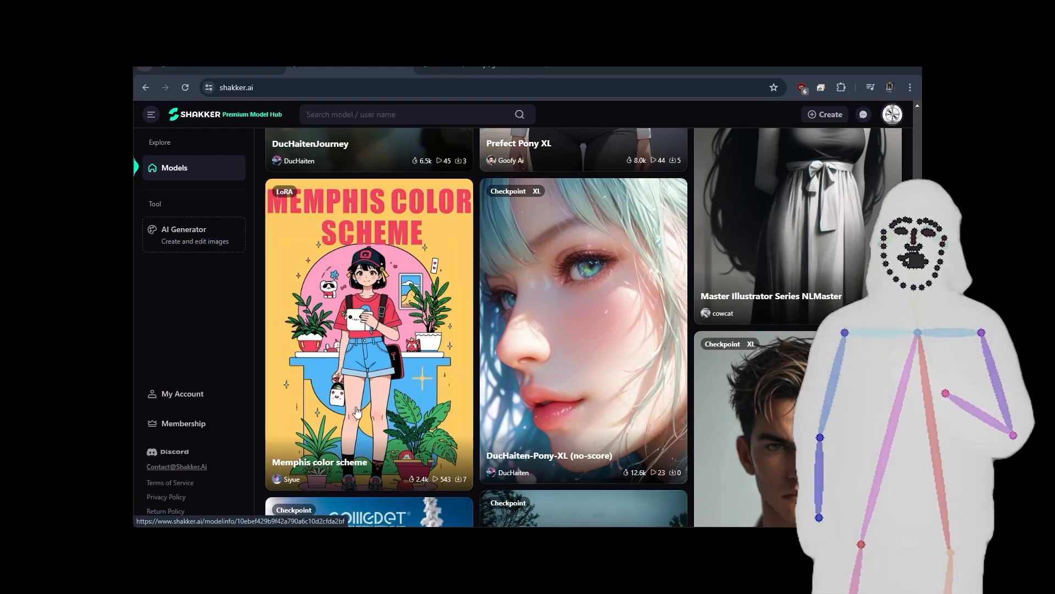
scroll("down", 3)
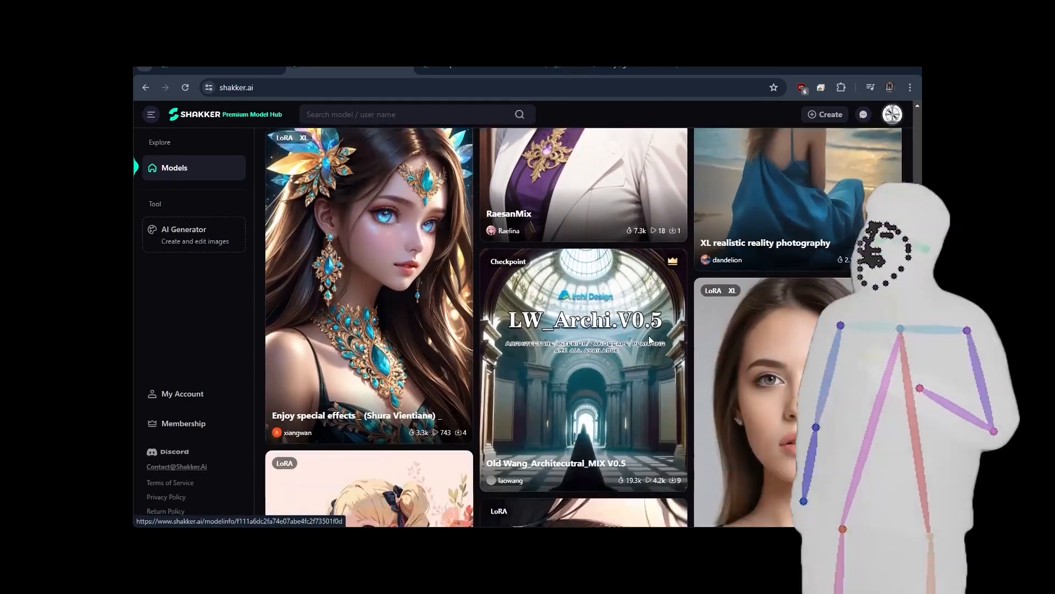
scroll("down", 3)
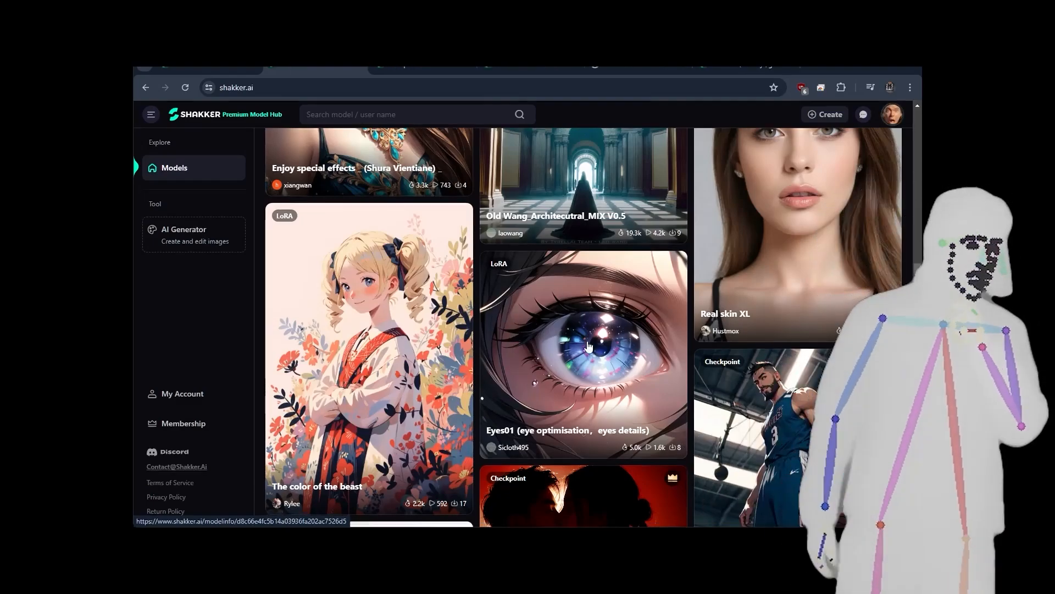
scroll("down", 3)
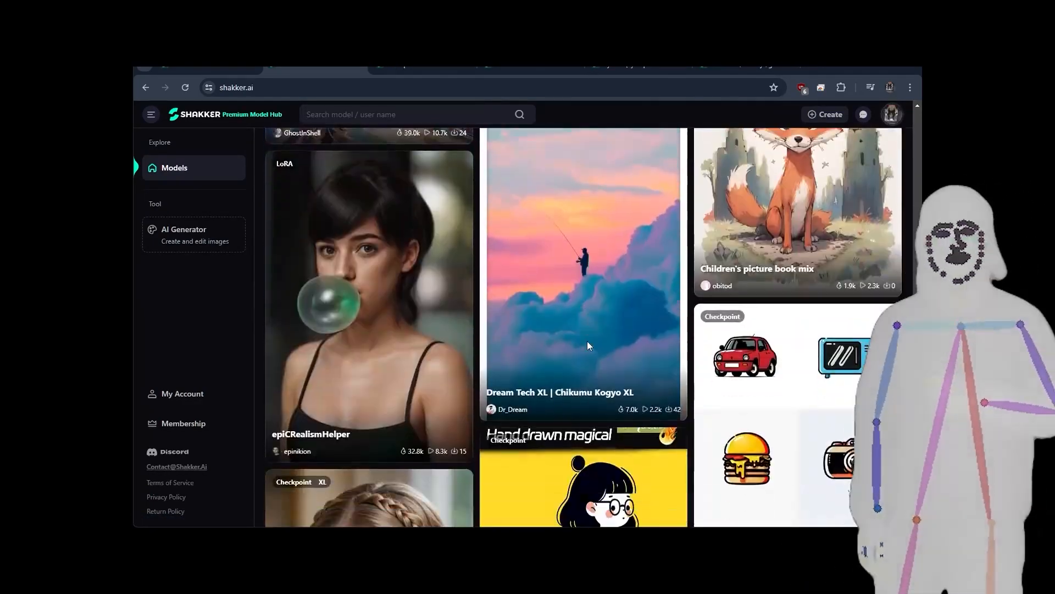
scroll("down", 3)
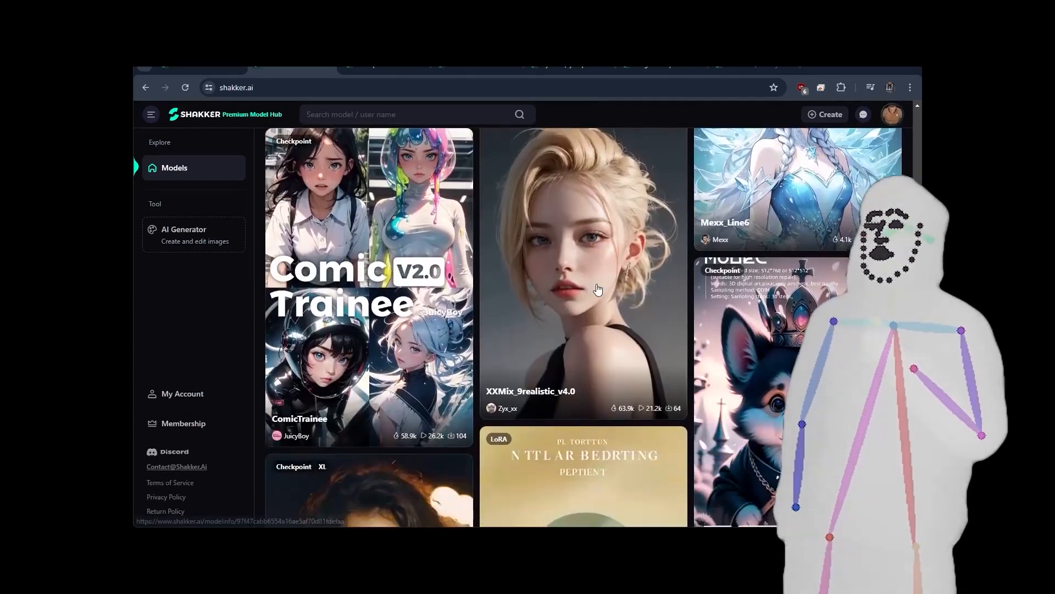
scroll("down", 3)
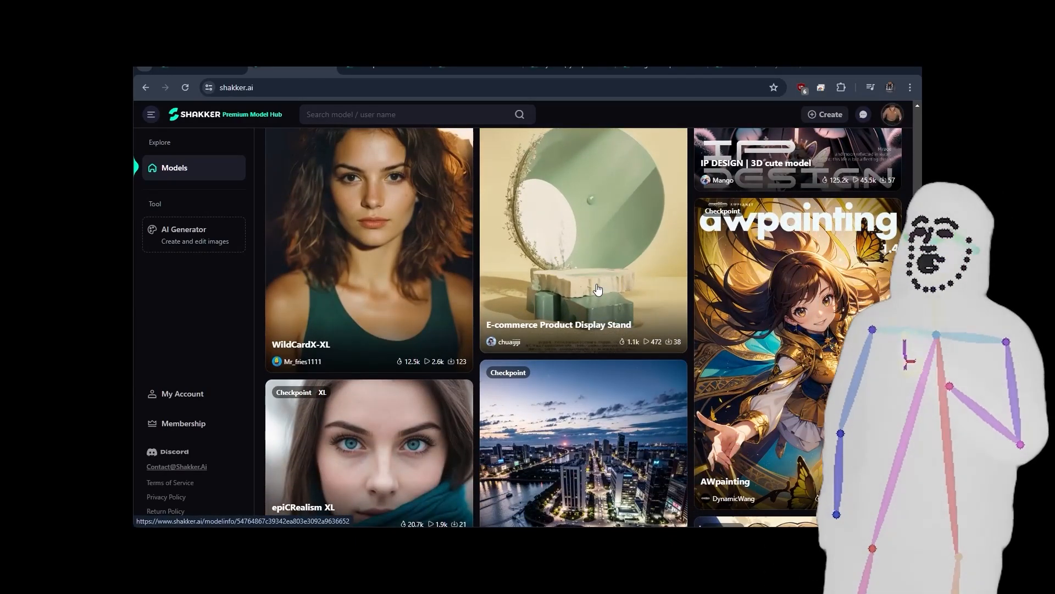
mouse_move(194, 234)
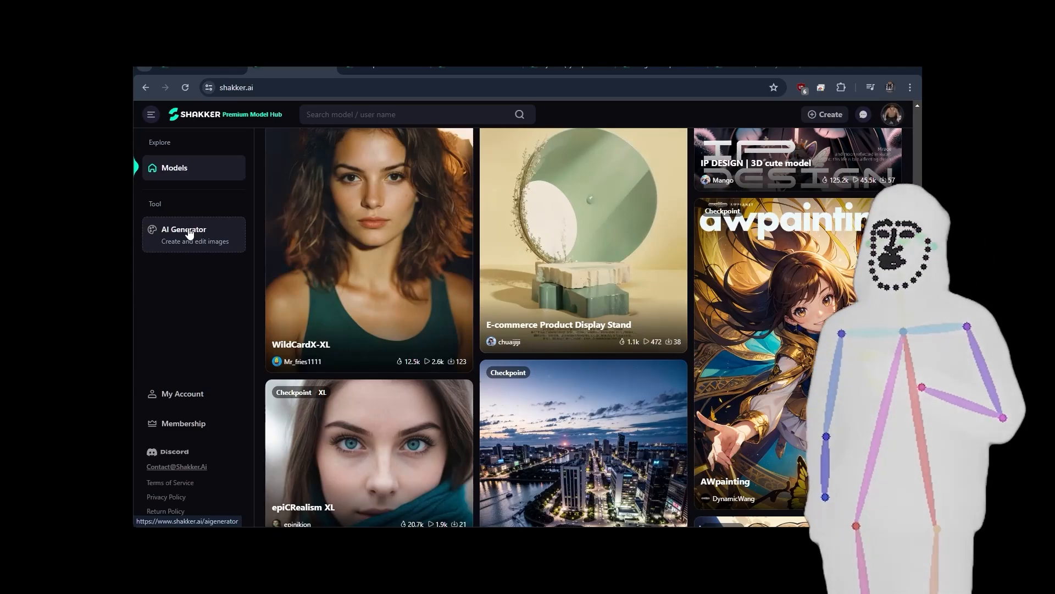
mouse_move(335, 262)
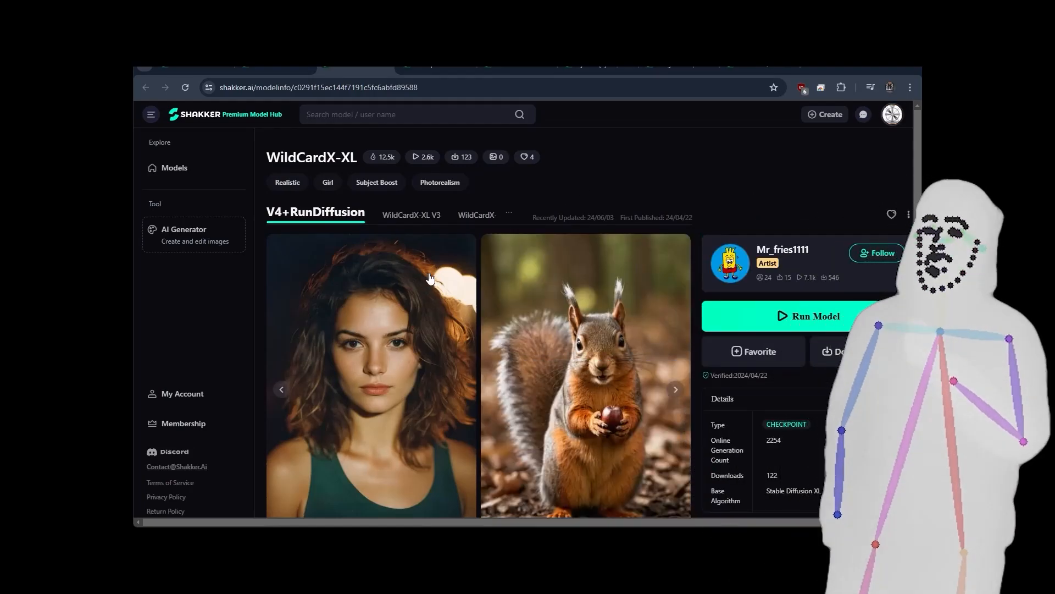
Step: Scroll down the WildCardX-XL model page to its versions and download stats
scroll("down", 3)
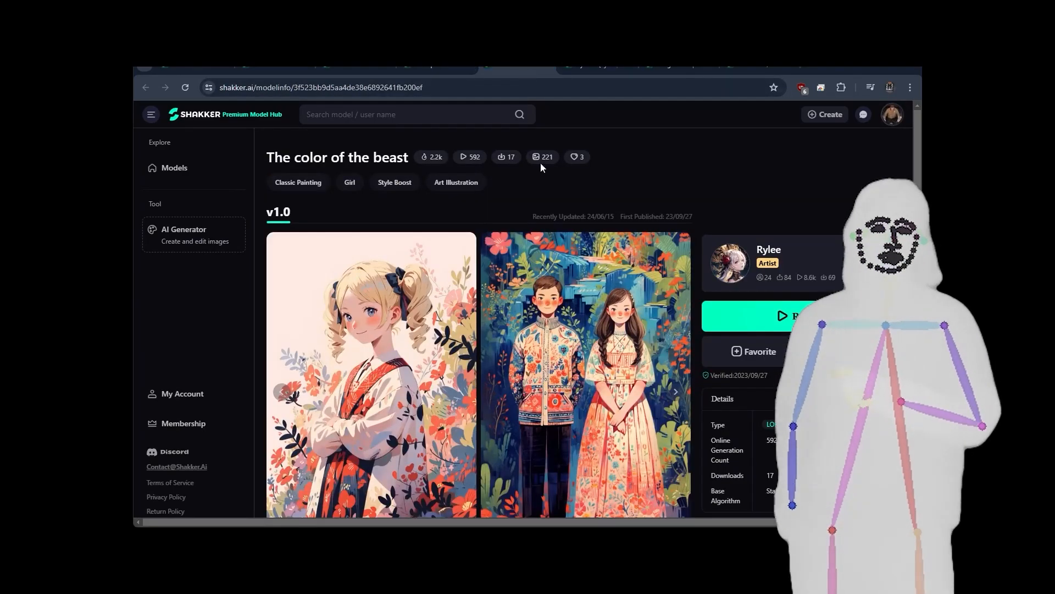
Step: Scroll down The color of the beast page to its SD 1.5 details and license terms
scroll("down", 3)
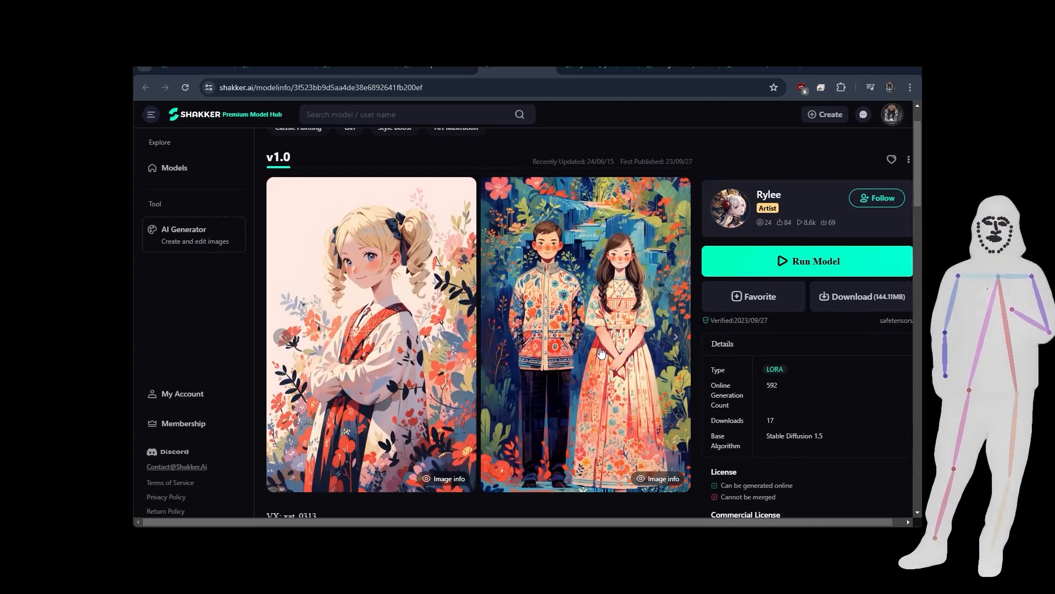
mouse_move(394, 295)
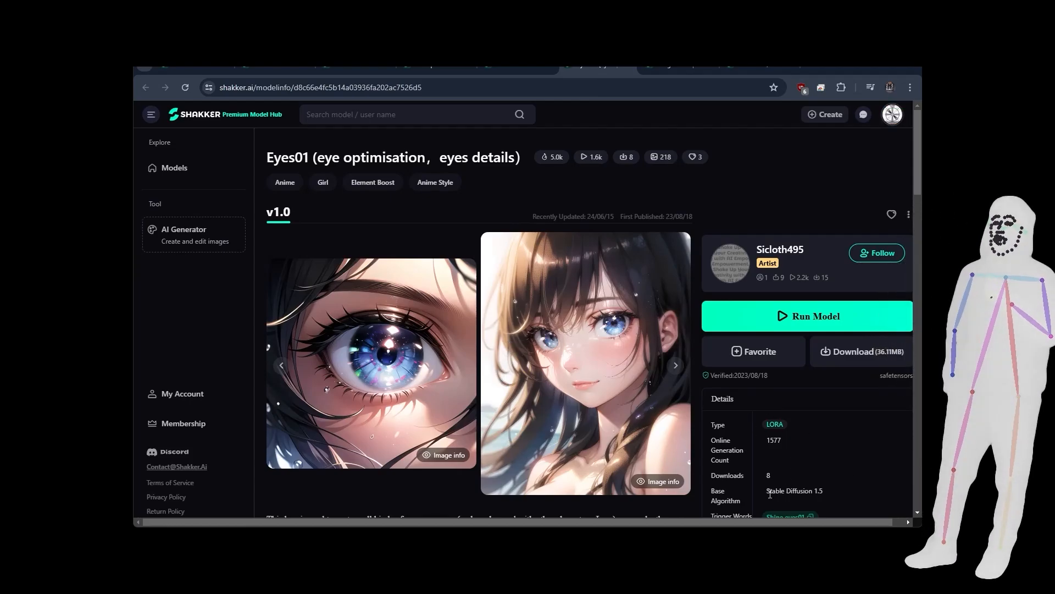
Step: Highlight Eyes01's Stable Diffusion 1.5 base algorithm, then go back to the 'eyes' results
double_click(793, 490)
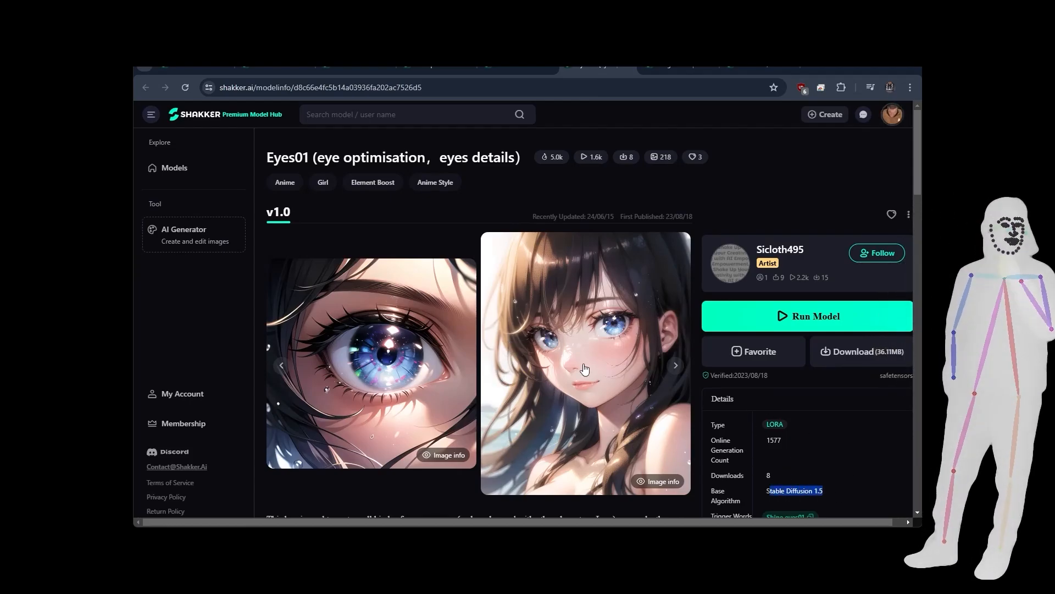
mouse_move(373, 384)
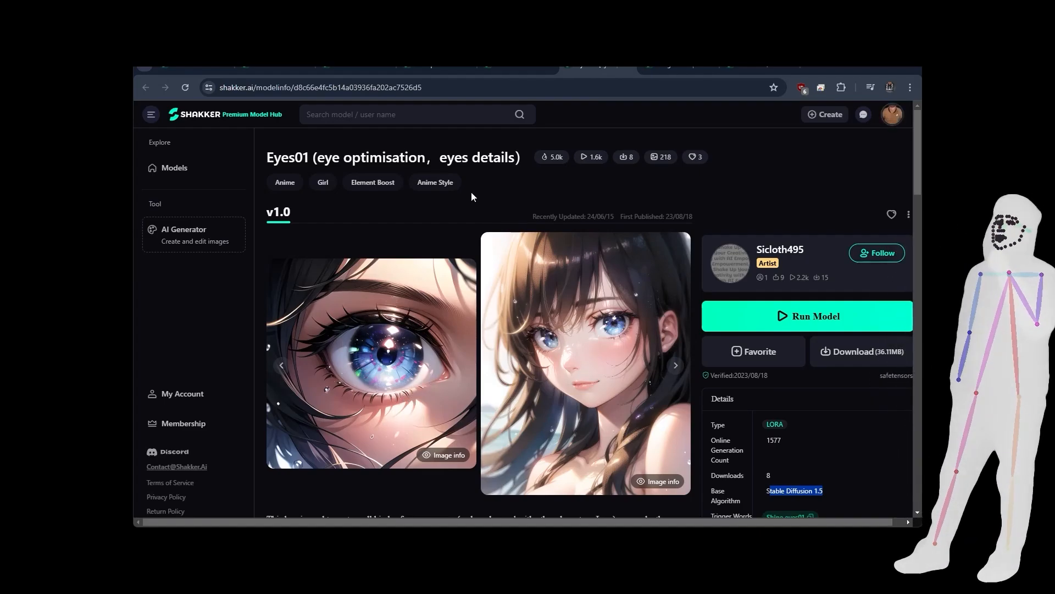
left_click(173, 167)
type("eyes")
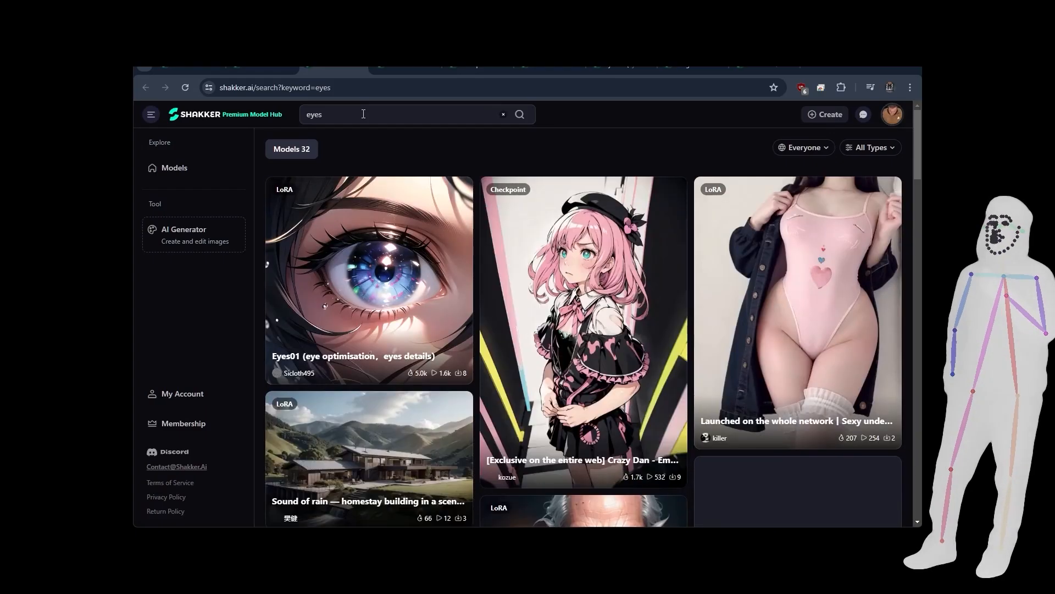
Step: Browse the results, open the Sound of rain homestay LoRA and show its first preview's Image info
scroll("down", 3)
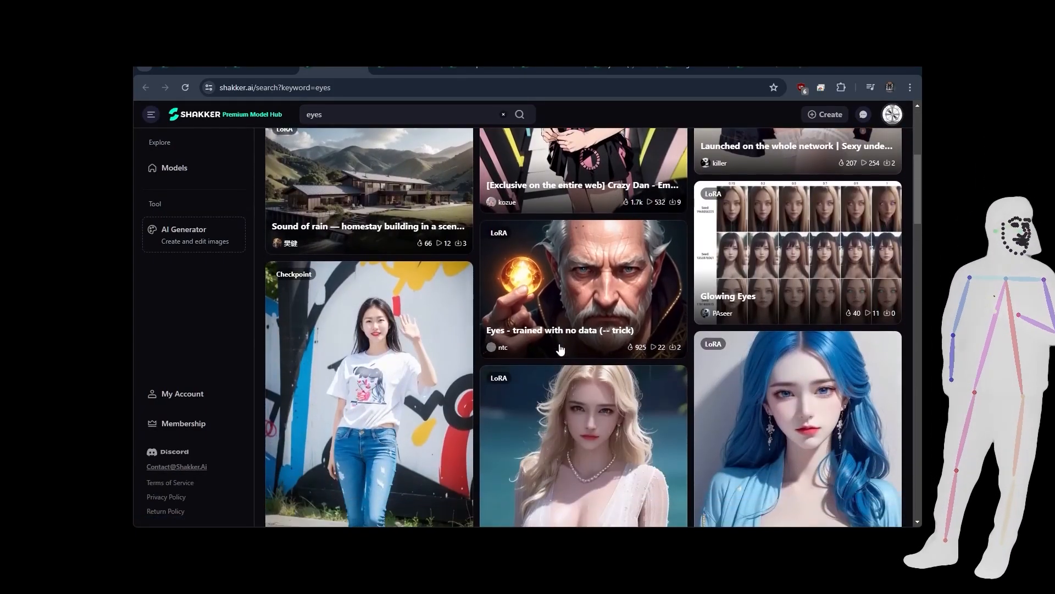
scroll("down", 3)
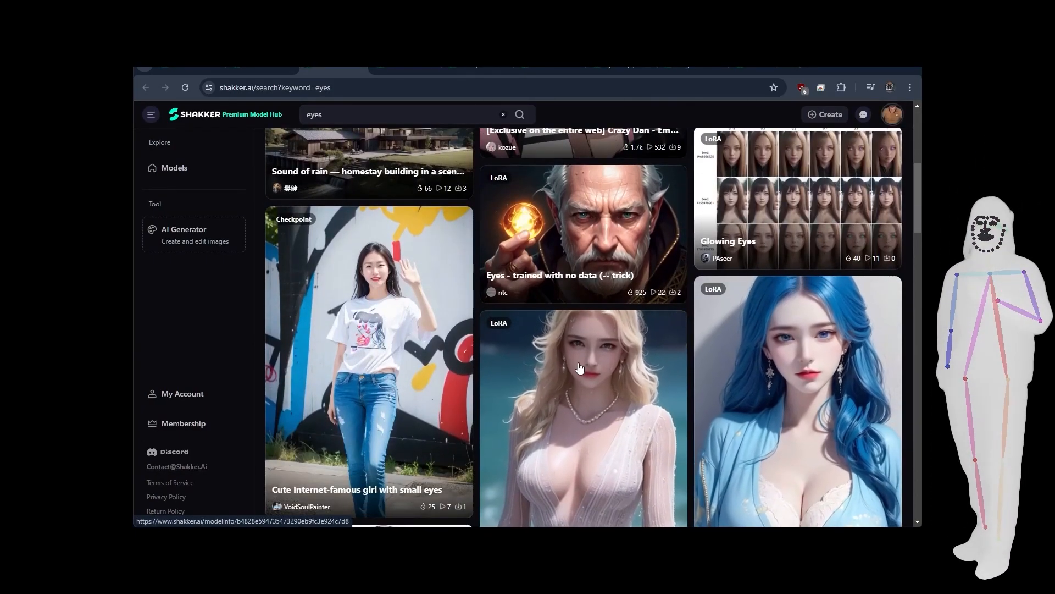
scroll("down", 3)
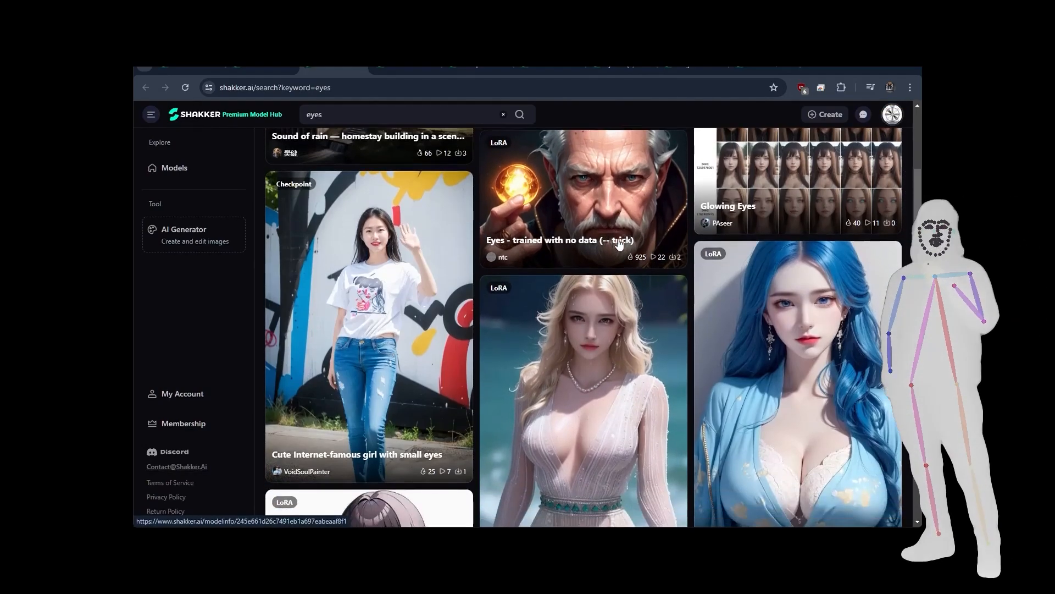
scroll("up", 3)
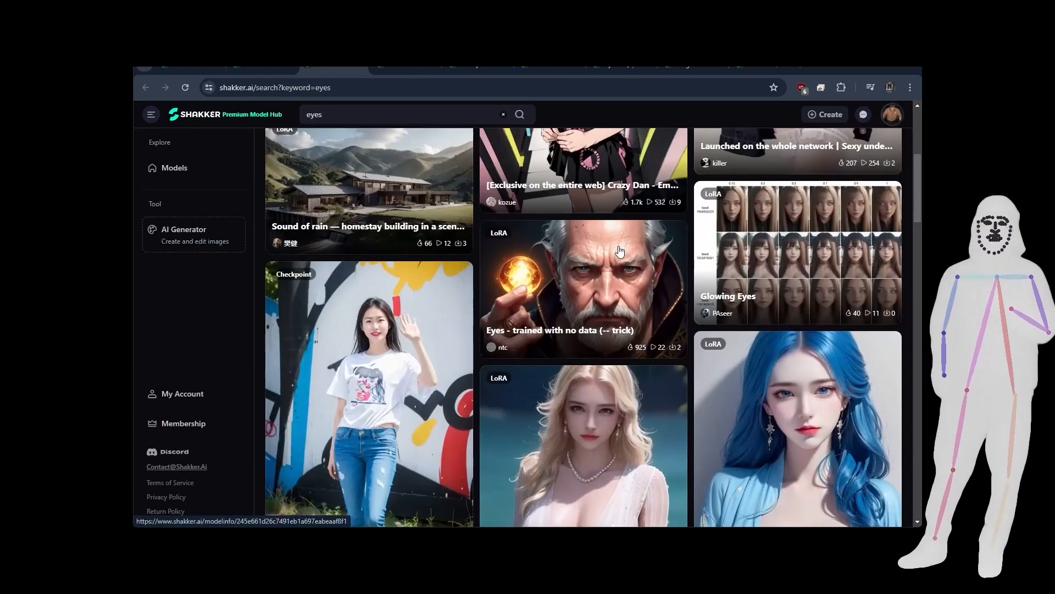
scroll("up", 3)
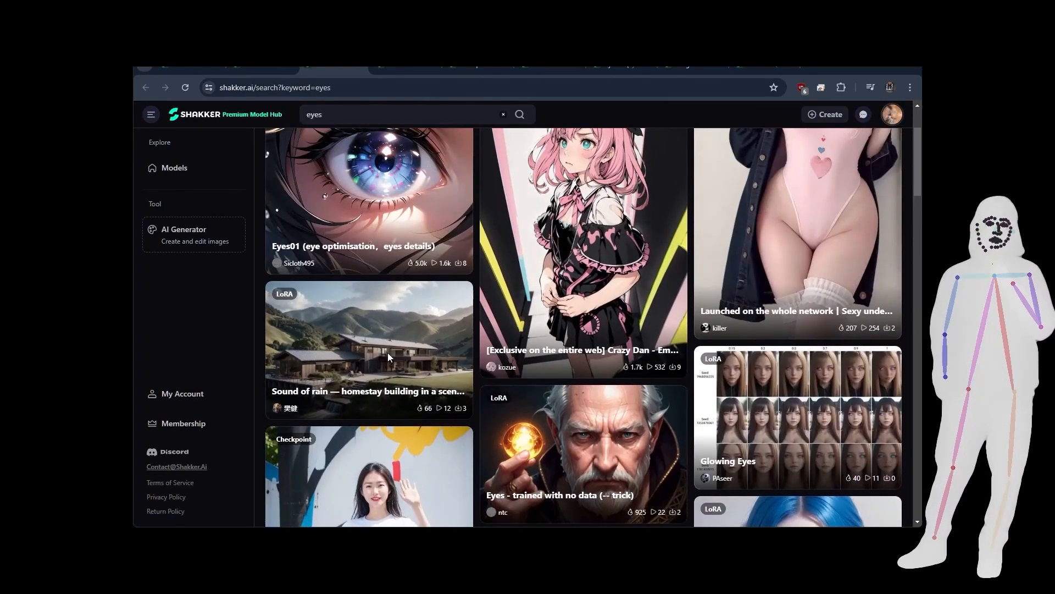
left_click(369, 335)
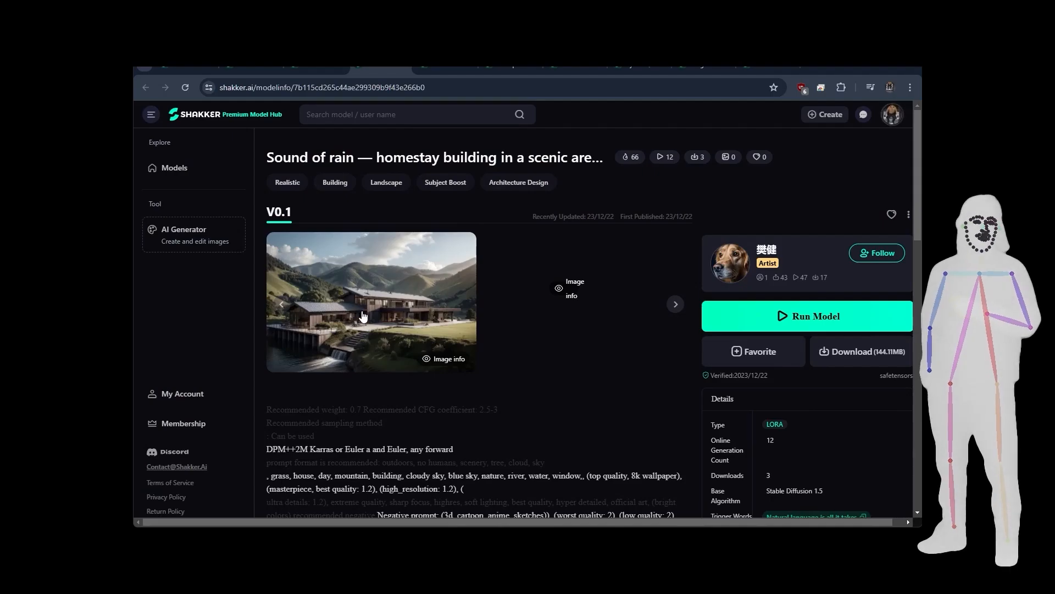
left_click(443, 358)
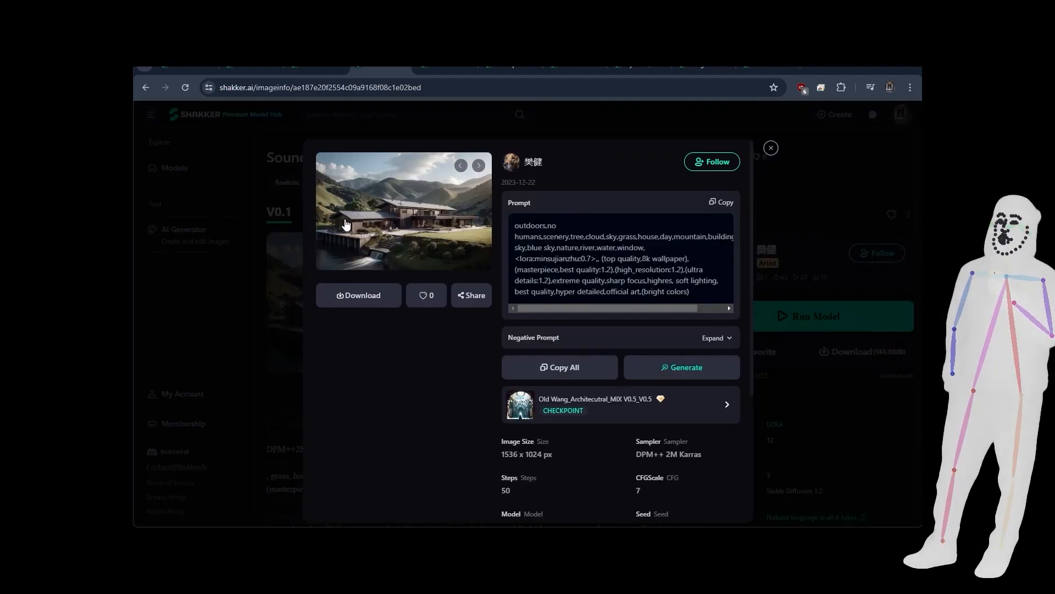
mouse_move(393, 210)
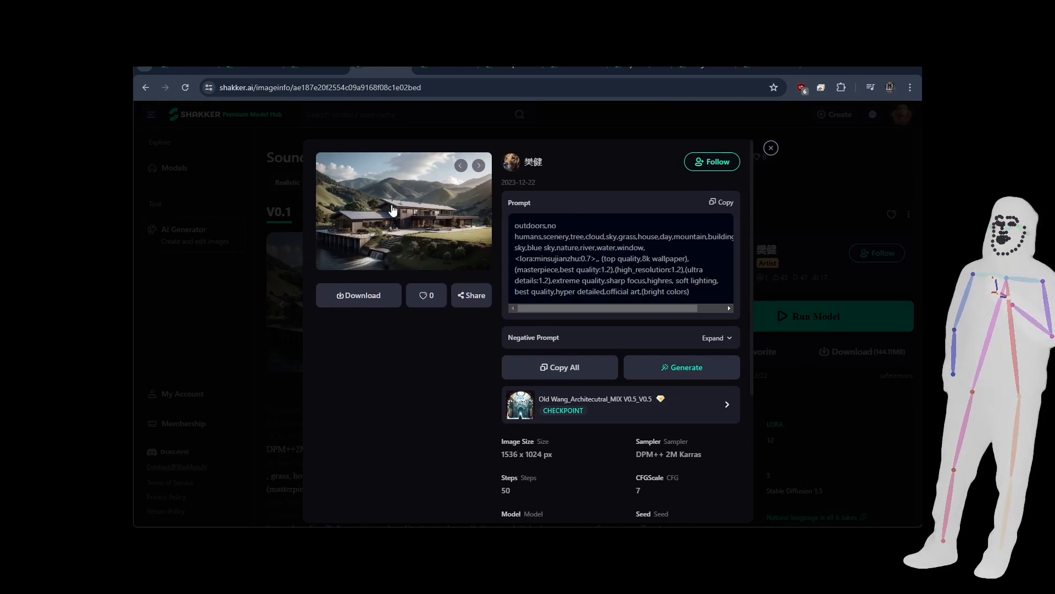
mouse_move(327, 229)
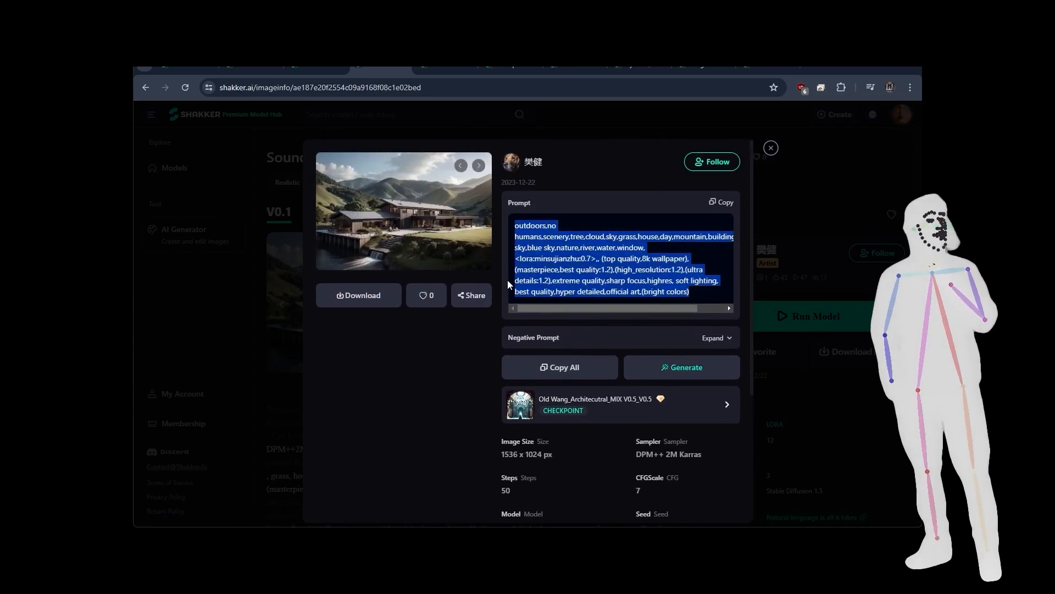
Step: Close the Image info popup to return to the Sound of rain model page
left_click(770, 148)
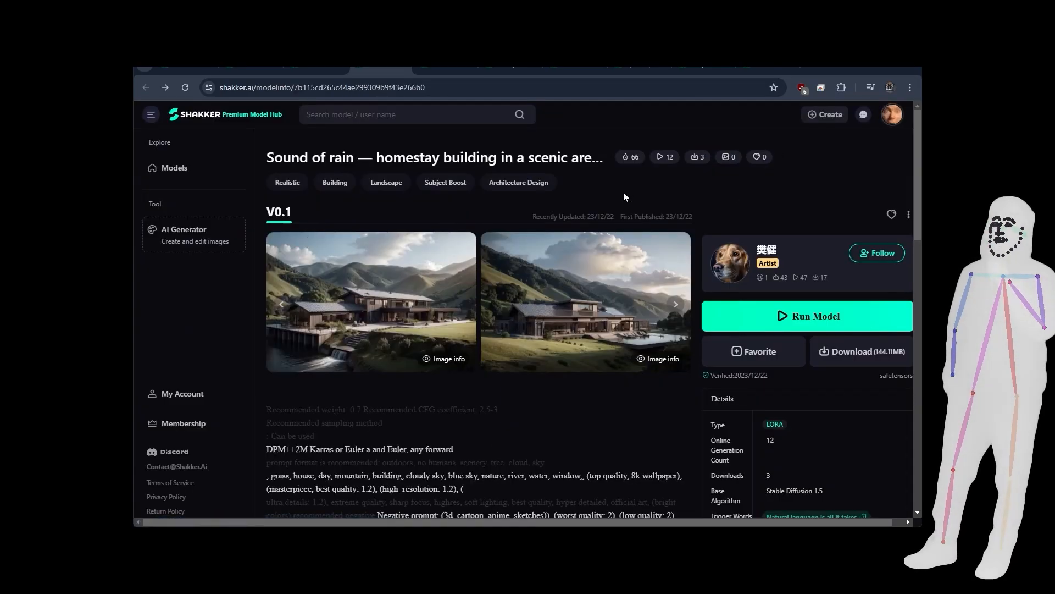
Step: Scroll down to the Sound of rain recommended prompts, license terms and empty Discussion
scroll("down", 3)
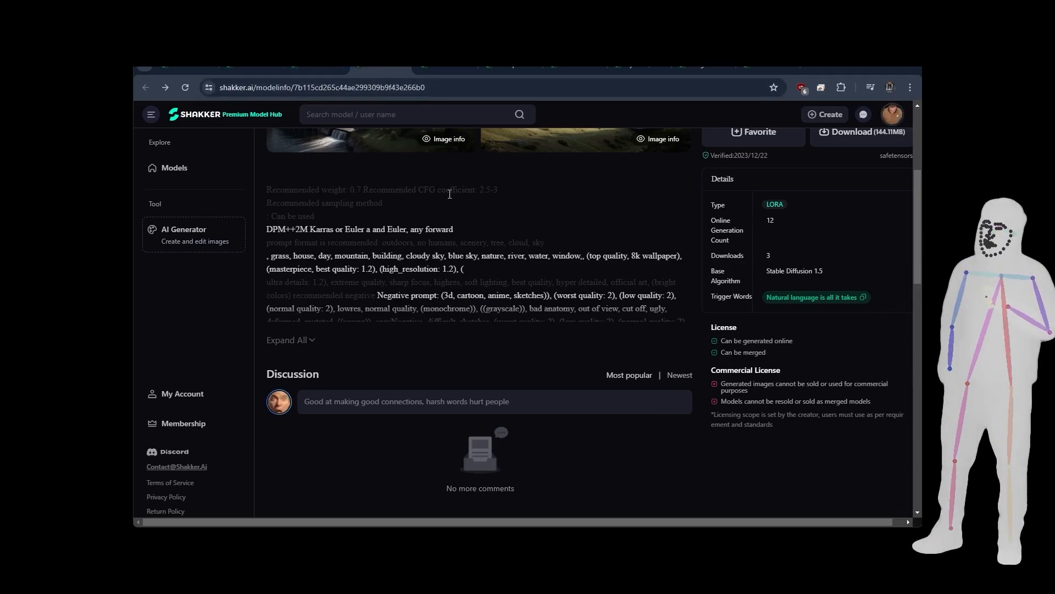
mouse_move(317, 67)
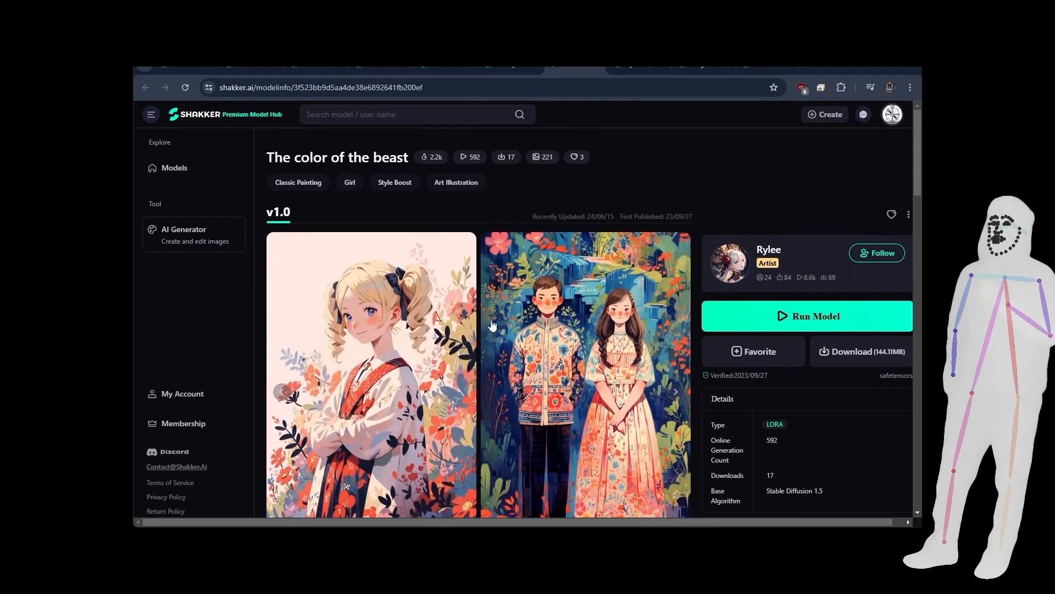
Step: Scroll The color of the beast page down to its Details and license section
scroll("down", 3)
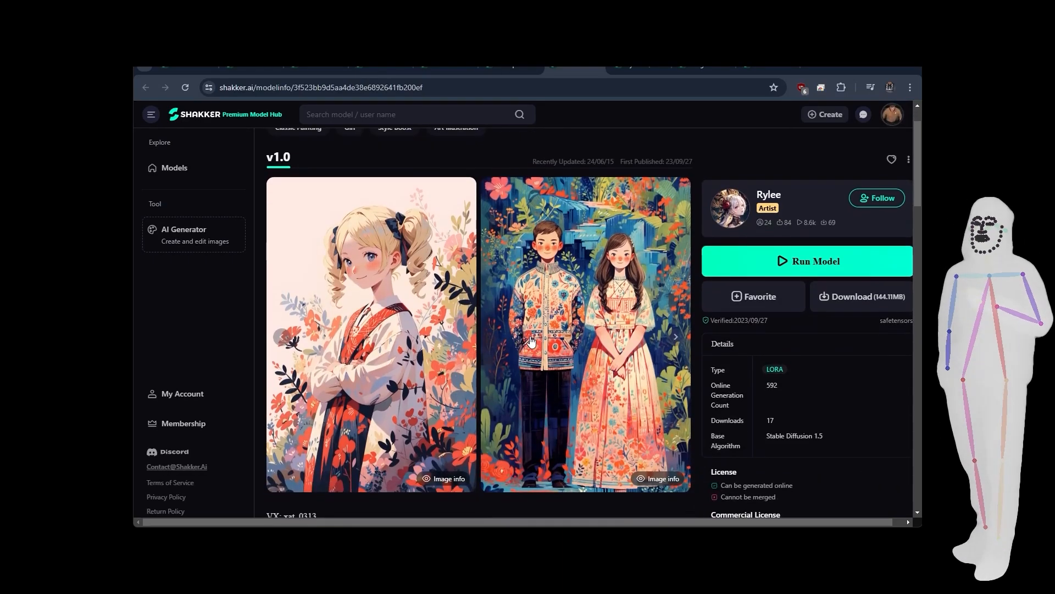
mouse_move(839, 367)
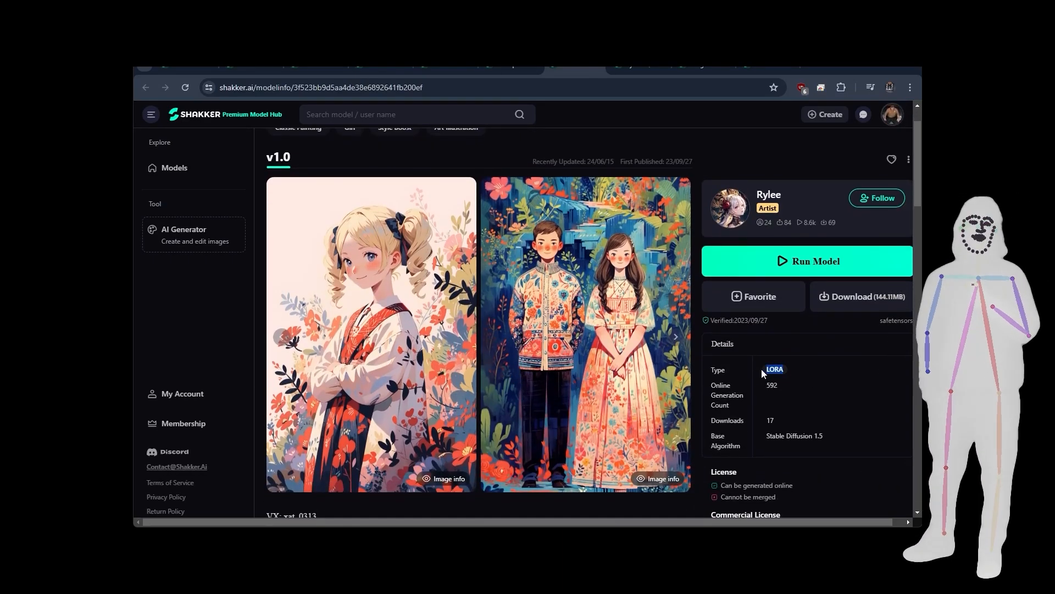
mouse_move(317, 67)
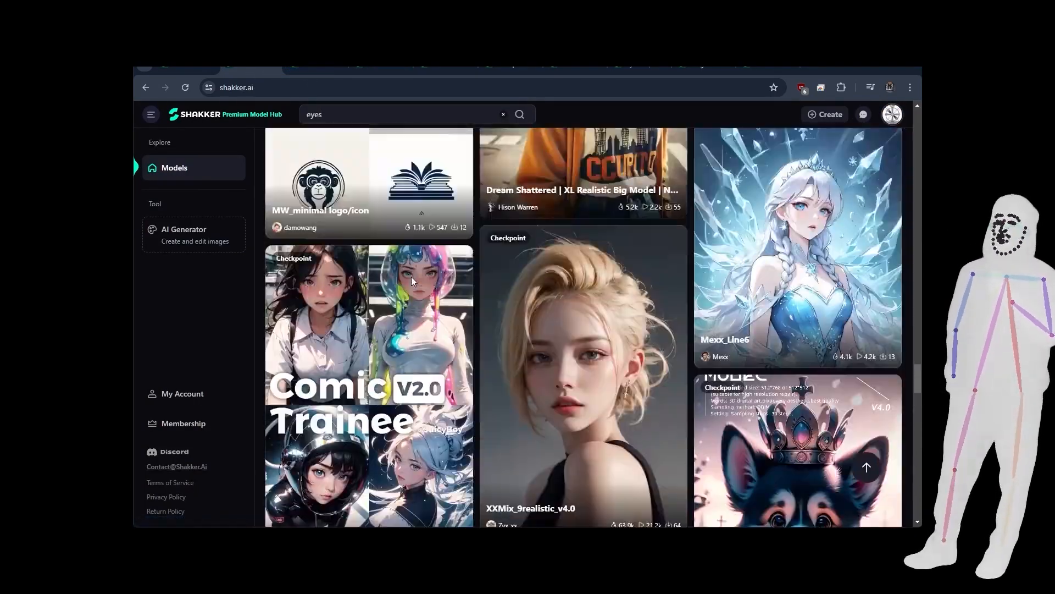
Step: Scroll down the Models grid to the WildCardX- Realistic checkpoint card
scroll("down", 3)
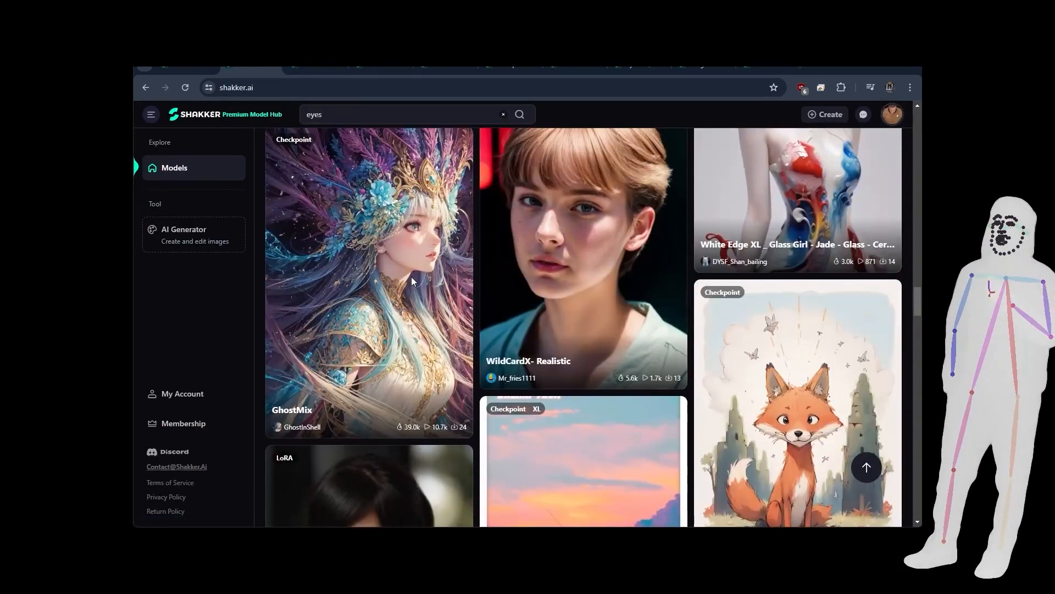
scroll("down", 3)
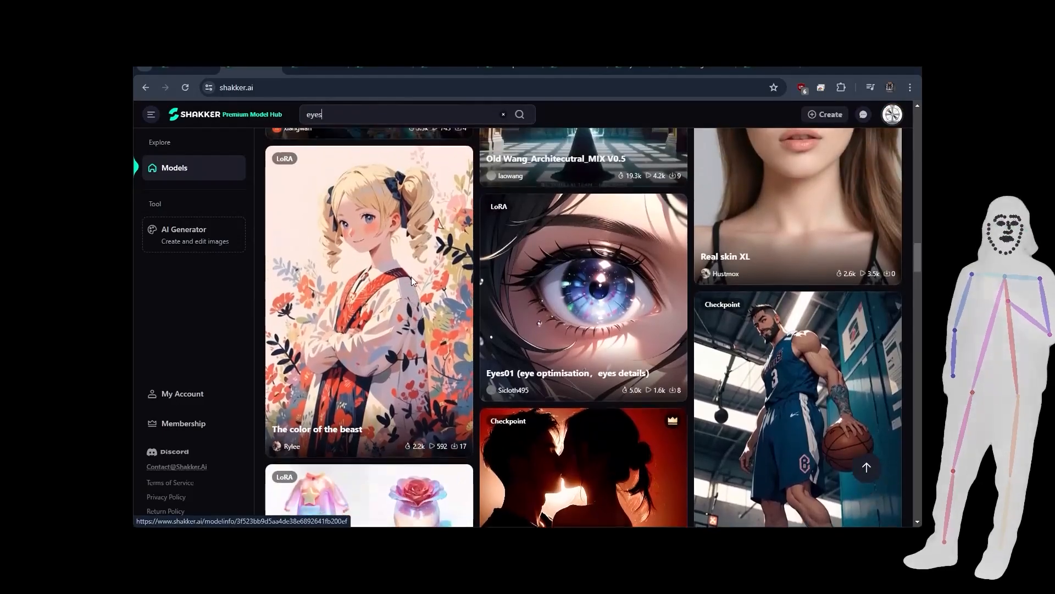
scroll("down", 3)
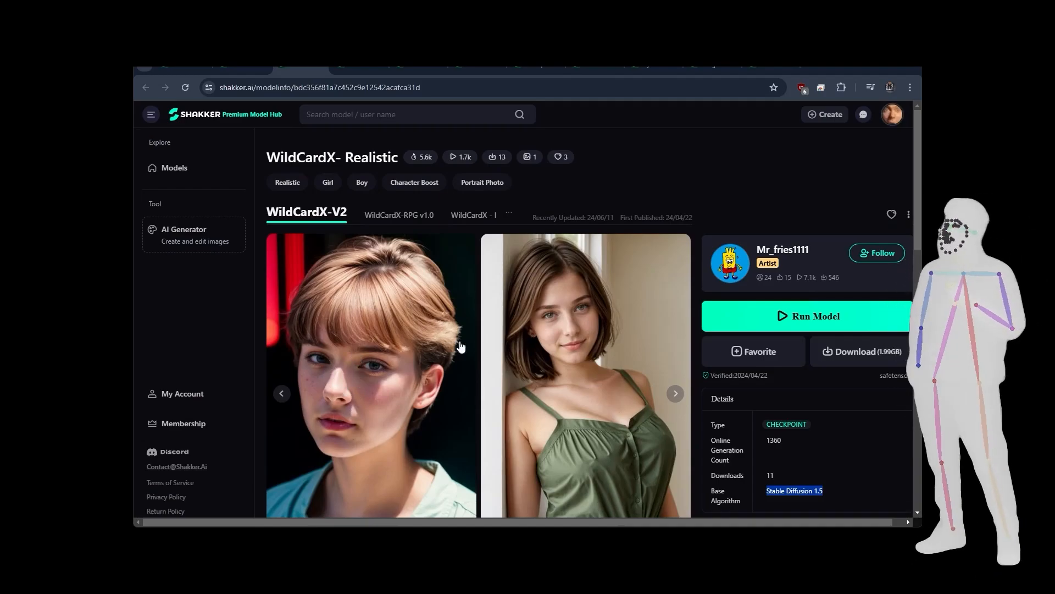
scroll("down", 3)
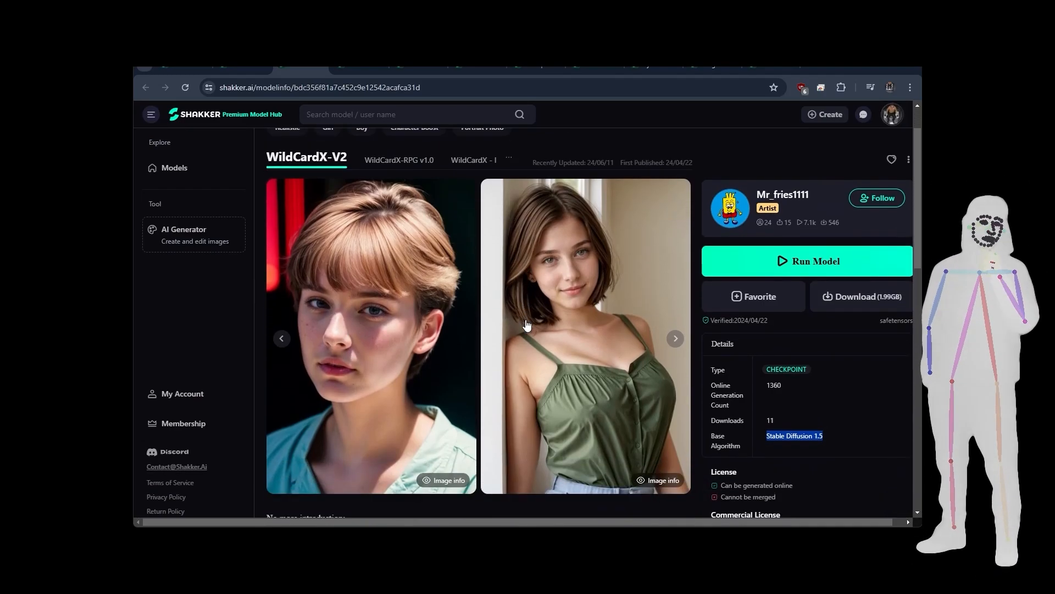
scroll("down", 3)
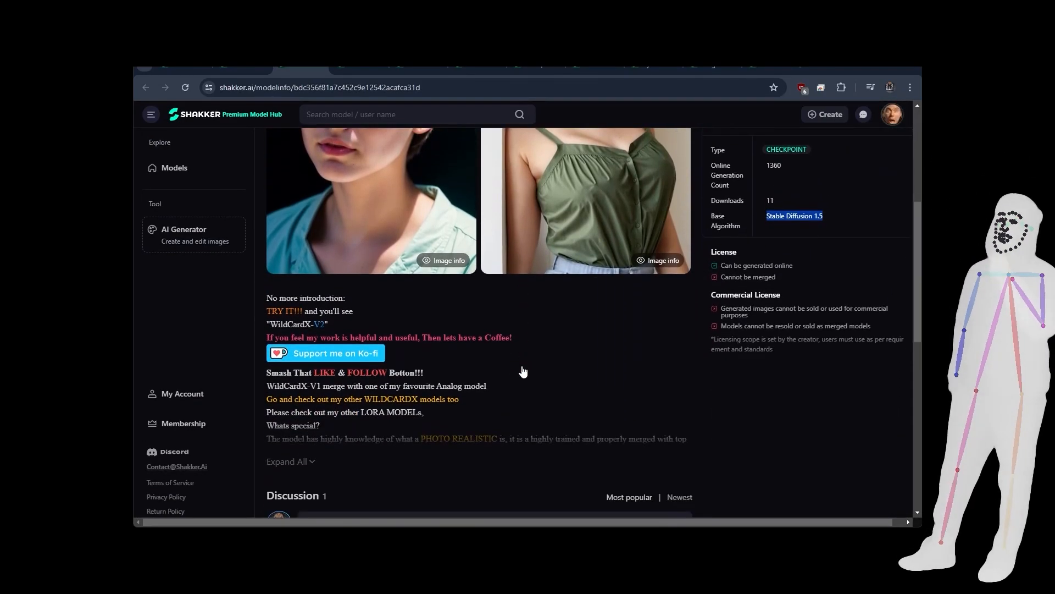
scroll("up", 3)
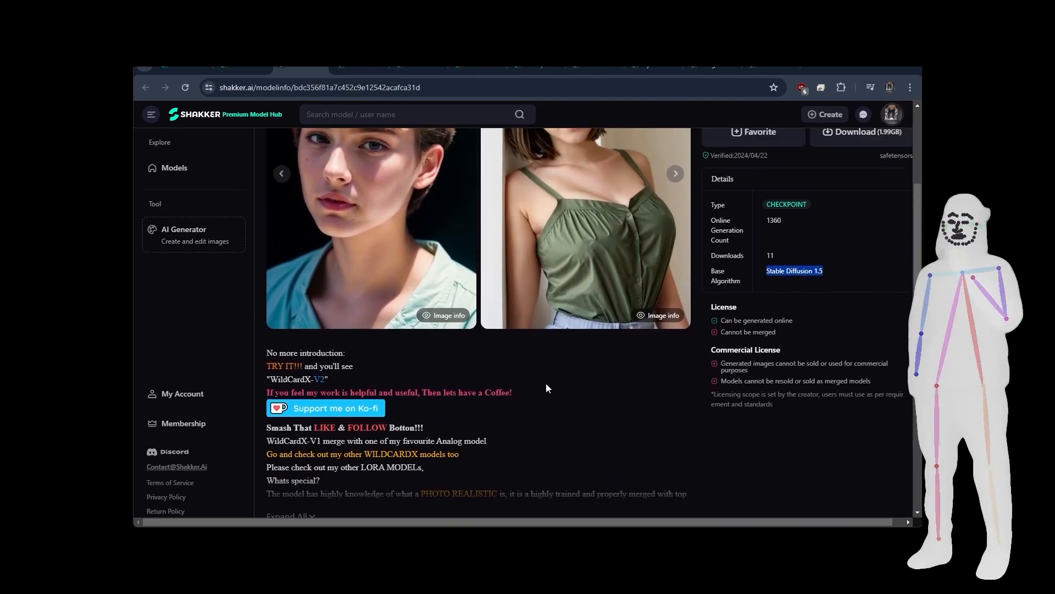
scroll("down", 3)
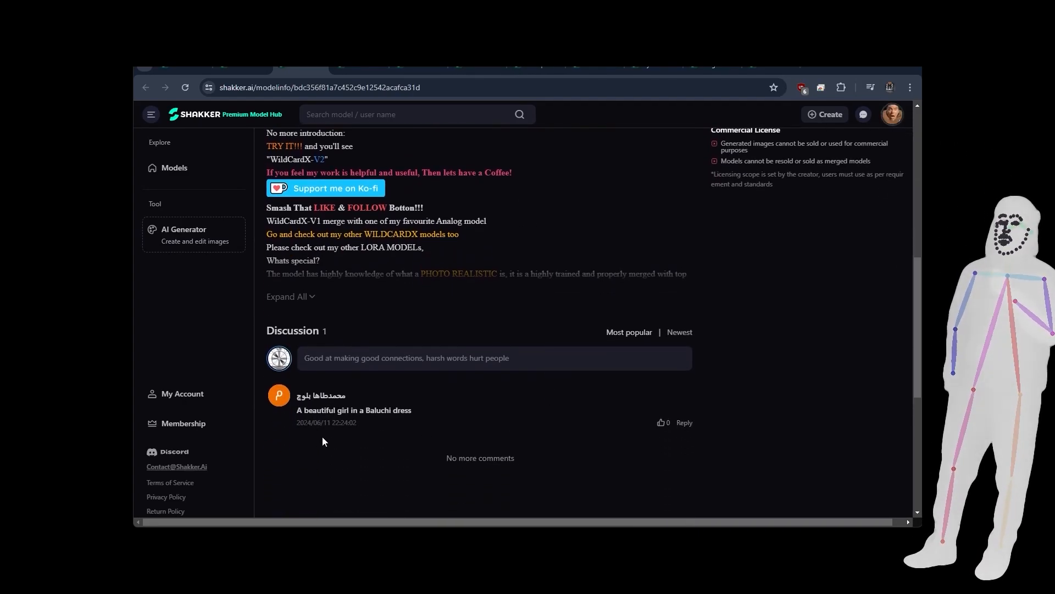
scroll("up", 3)
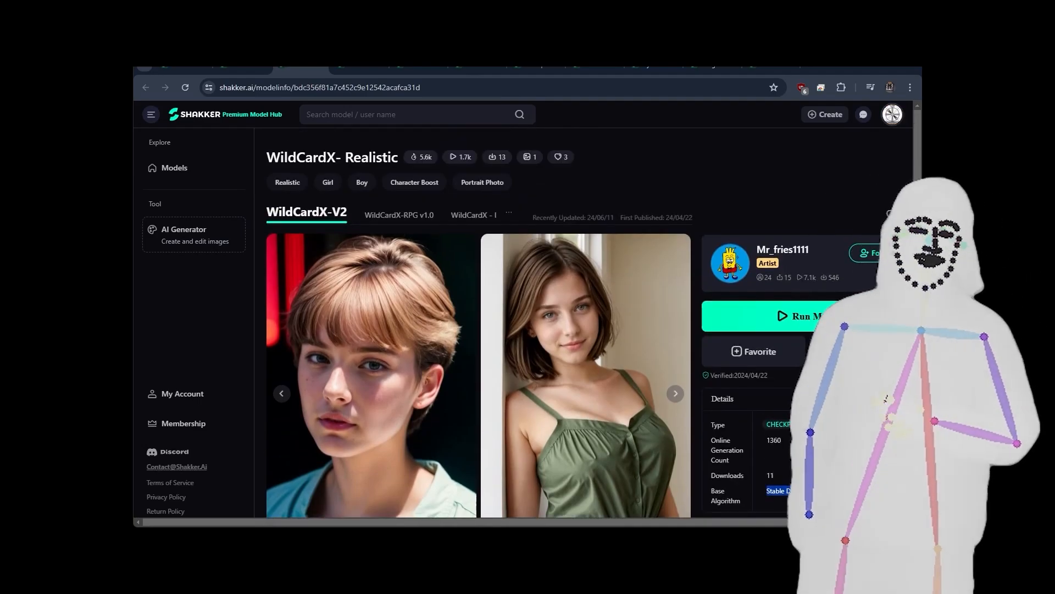
left_click(803, 316)
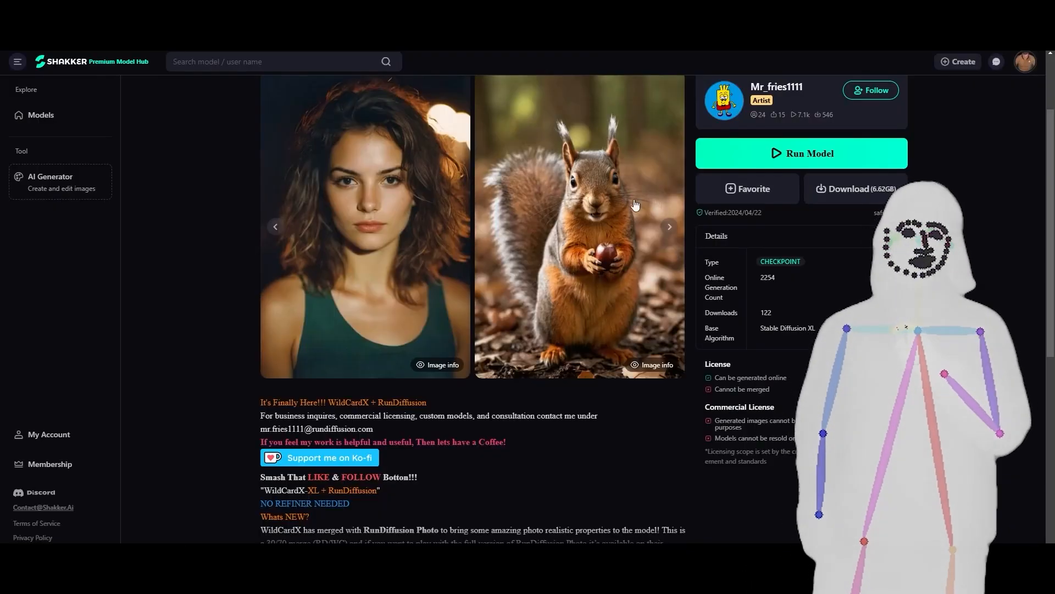
Step: Scroll the Generate panel into view for the sports-vest brick-wall prompt
scroll("up", 3)
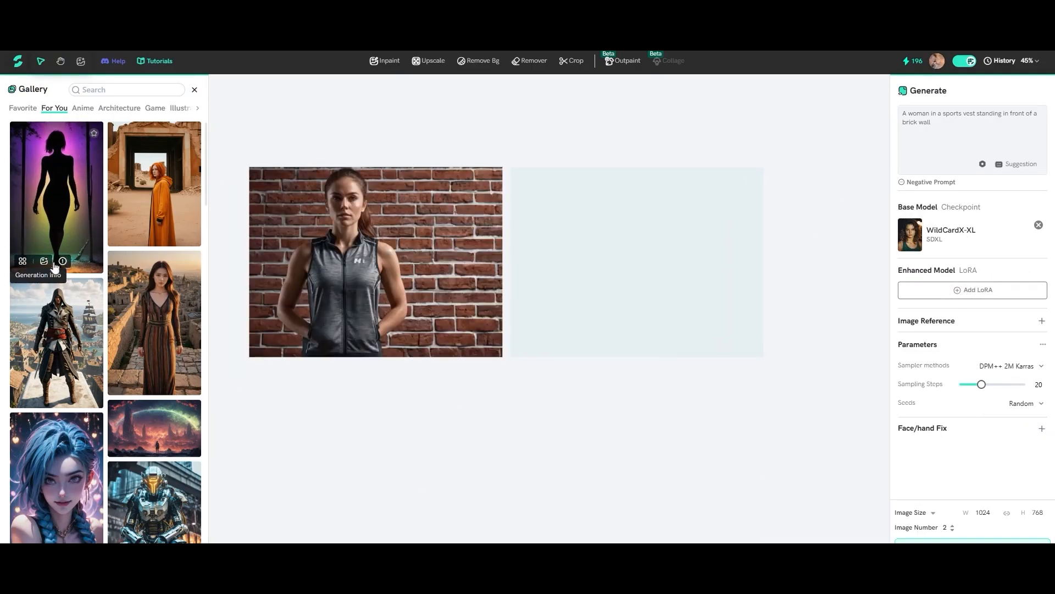
Step: Review the silhouette gallery image's generation prompt and parameters, then dismiss them
left_click(44, 262)
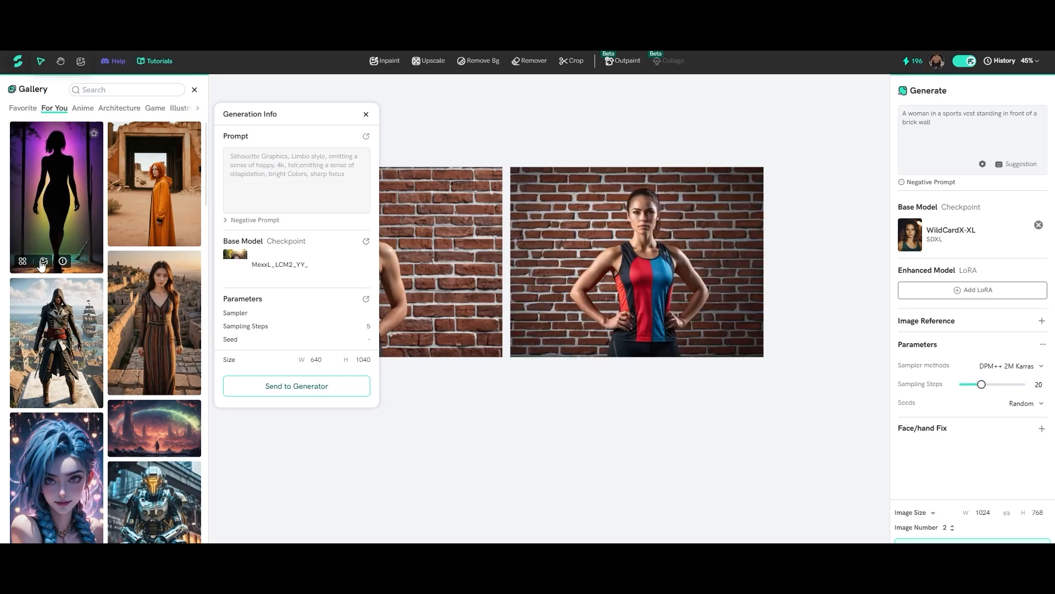
mouse_move(181, 262)
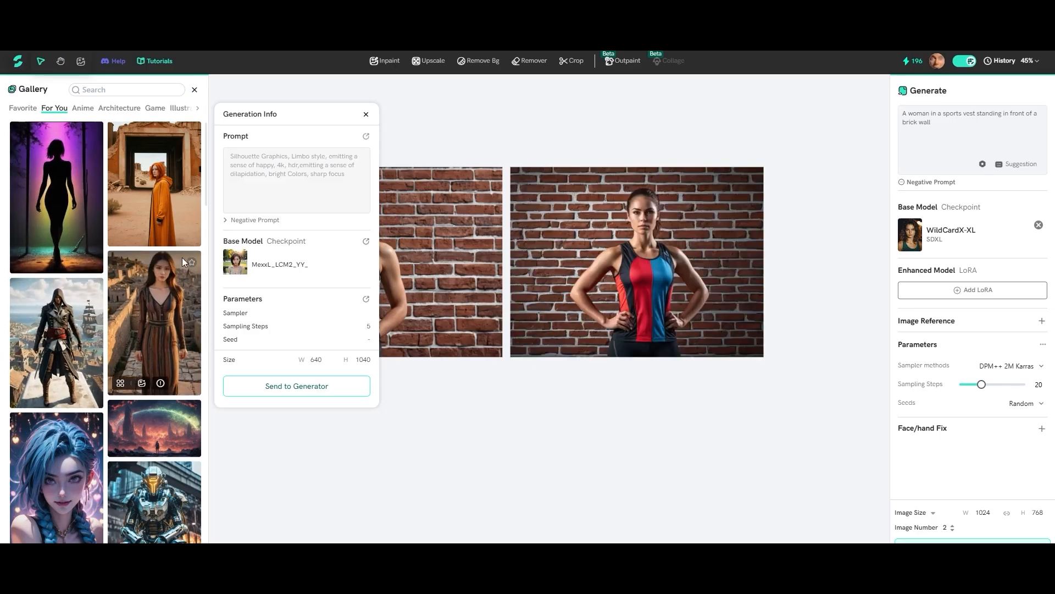
left_click(366, 115)
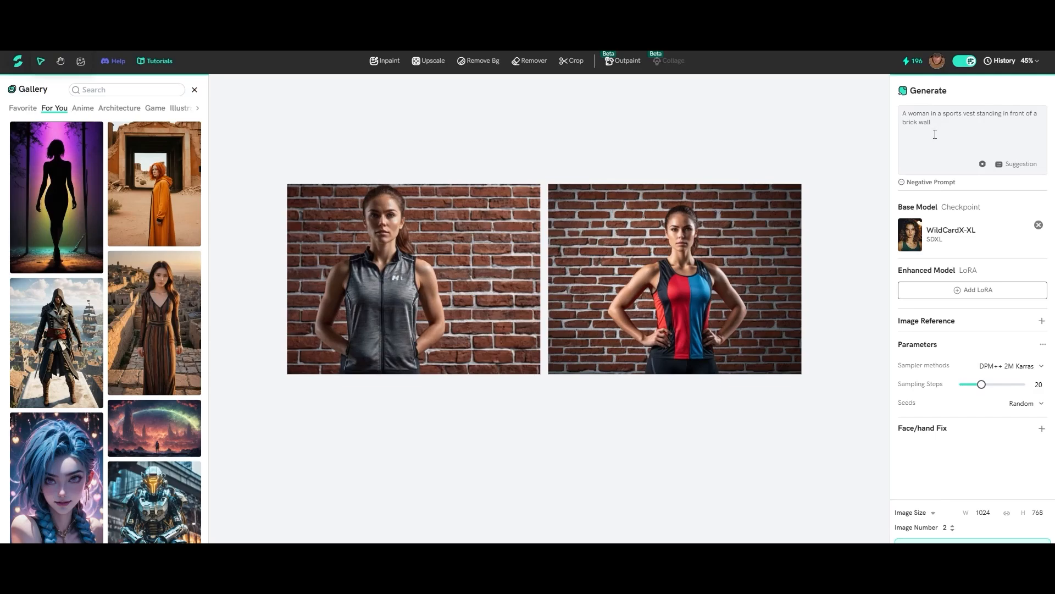
mouse_move(948, 242)
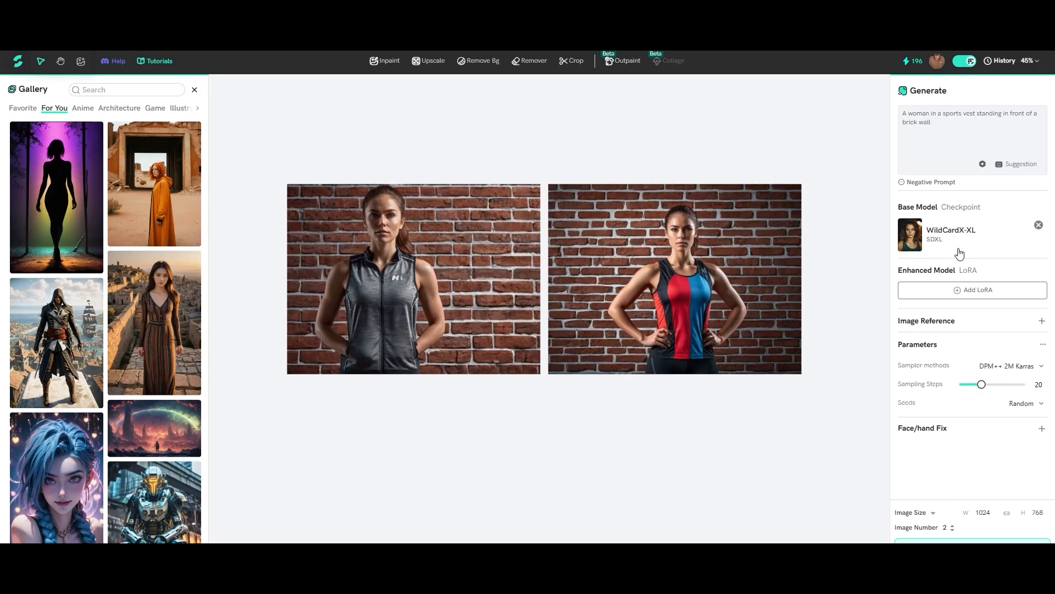
mouse_move(998, 367)
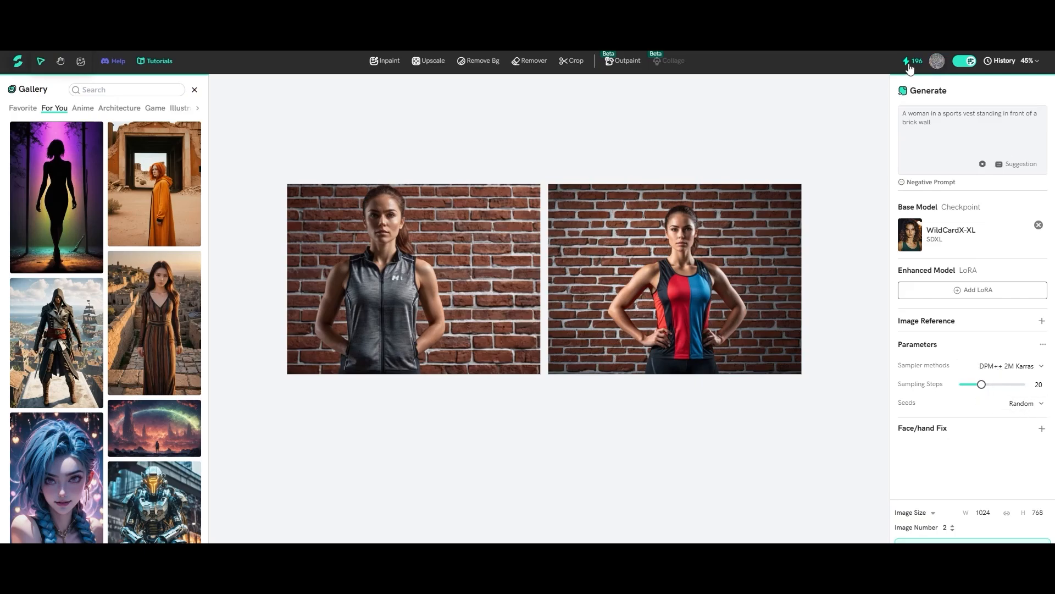
mouse_move(919, 74)
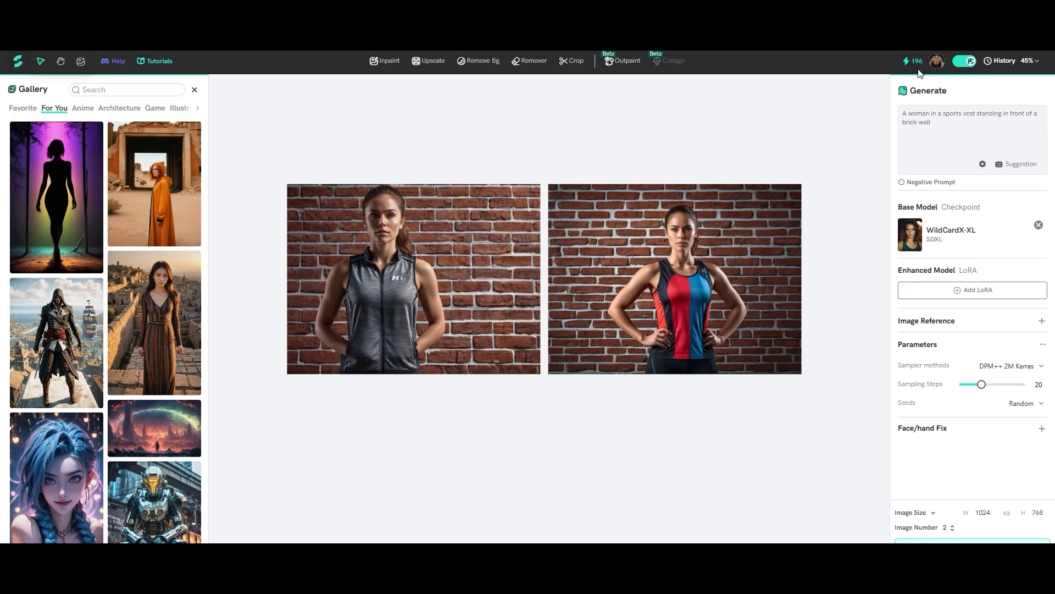
mouse_move(791, 182)
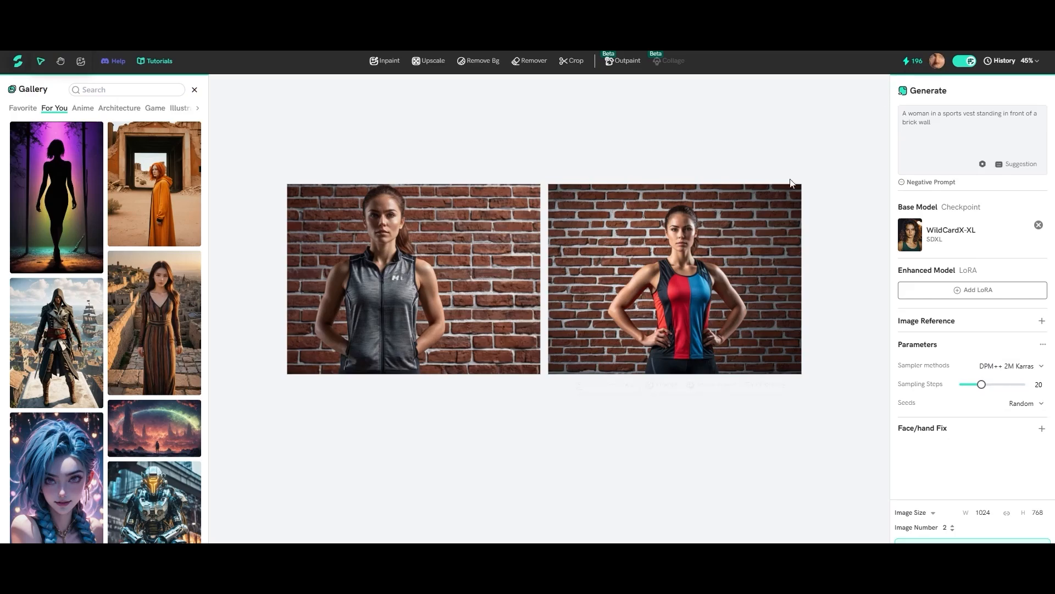
mouse_move(852, 452)
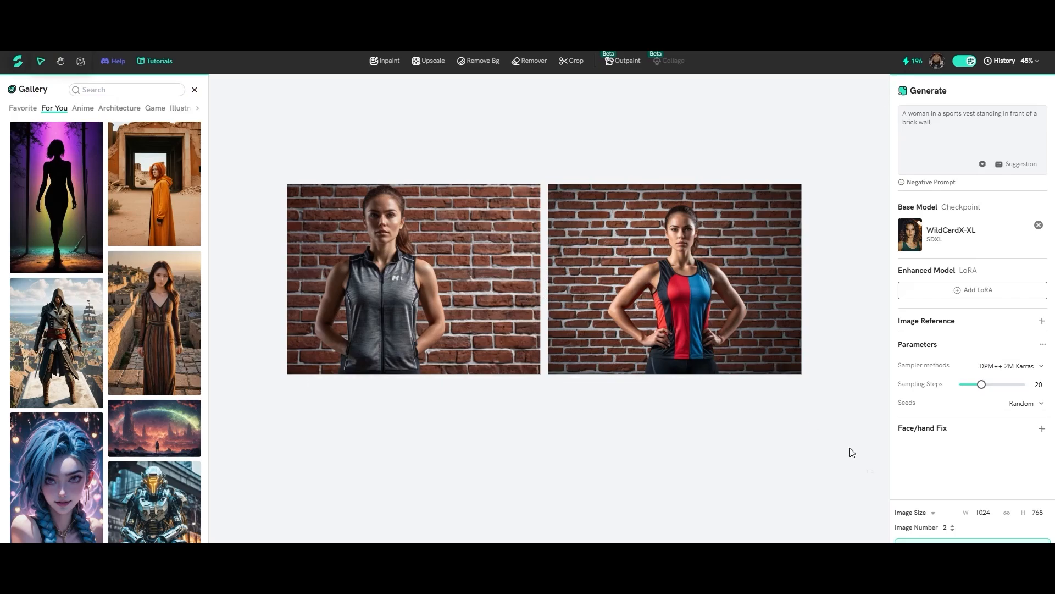
mouse_move(638, 407)
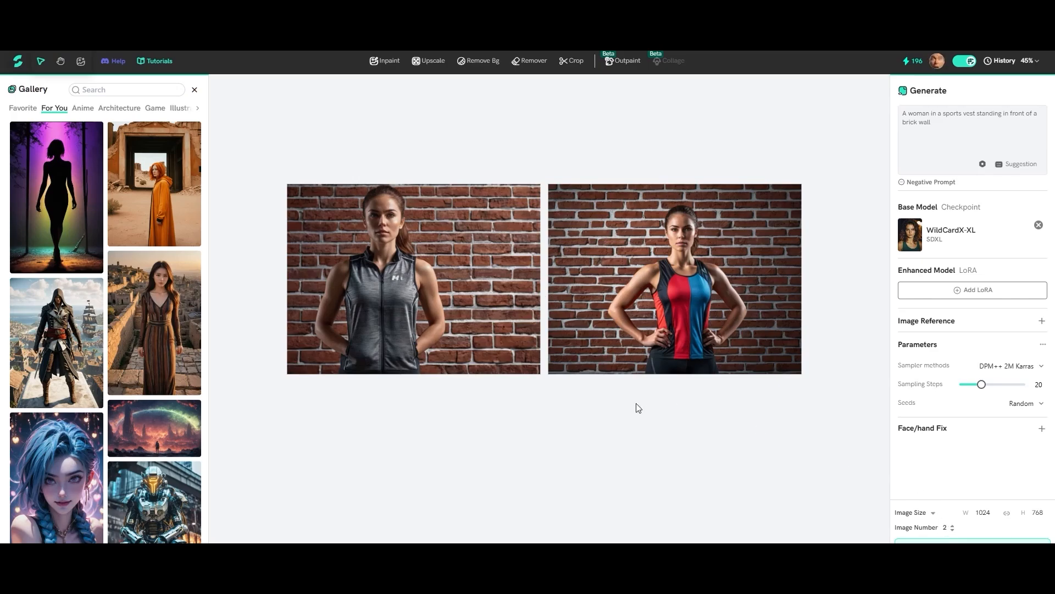
mouse_move(958, 439)
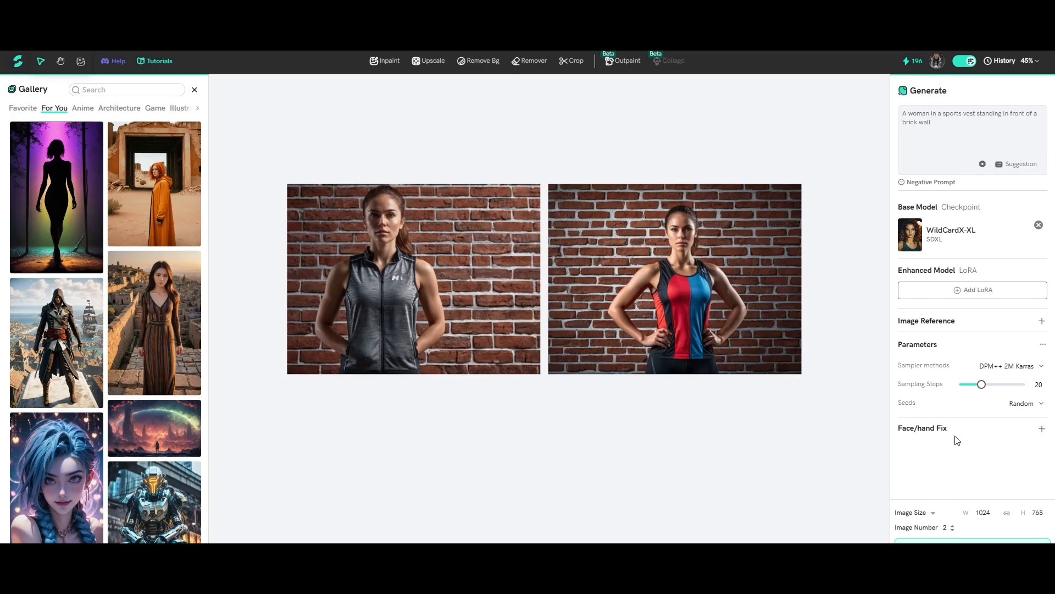
Step: Add the Fix Face and Fix Hand add-ons under Face/hand Fix
left_click(1041, 428)
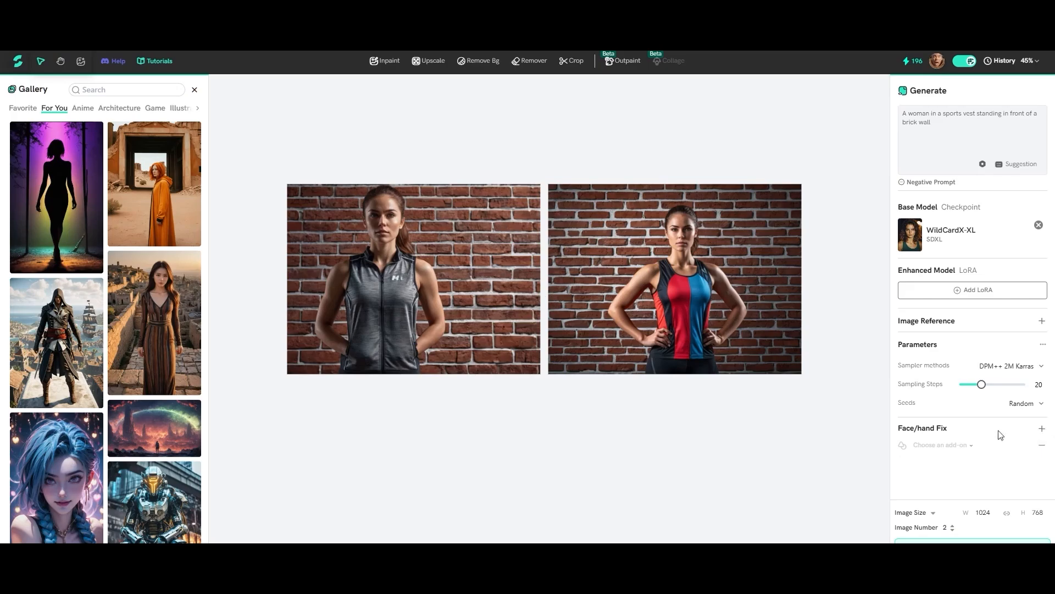
left_click(938, 445)
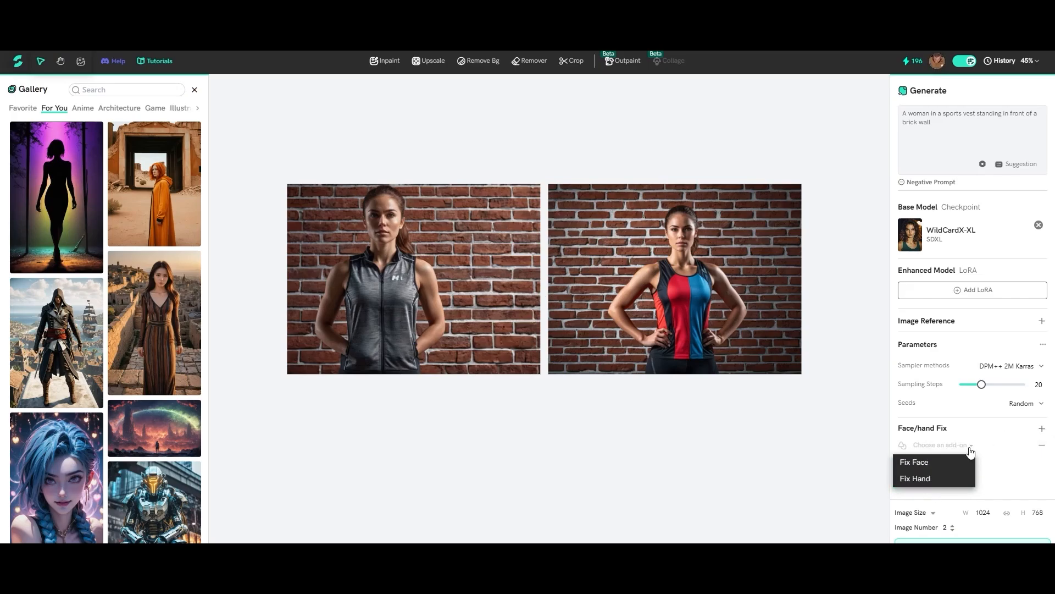
left_click(913, 462)
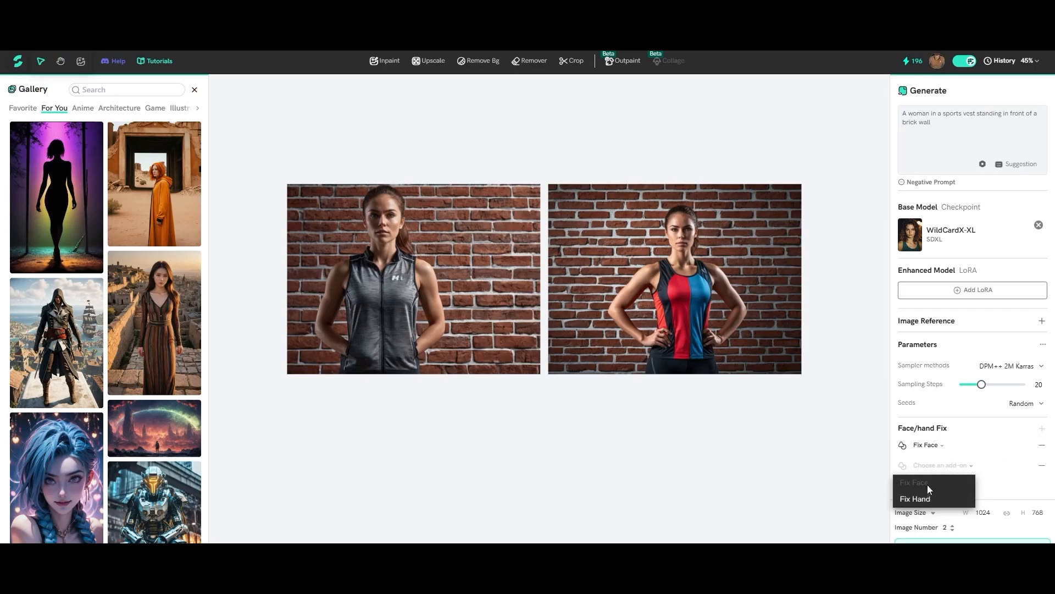
left_click(916, 498)
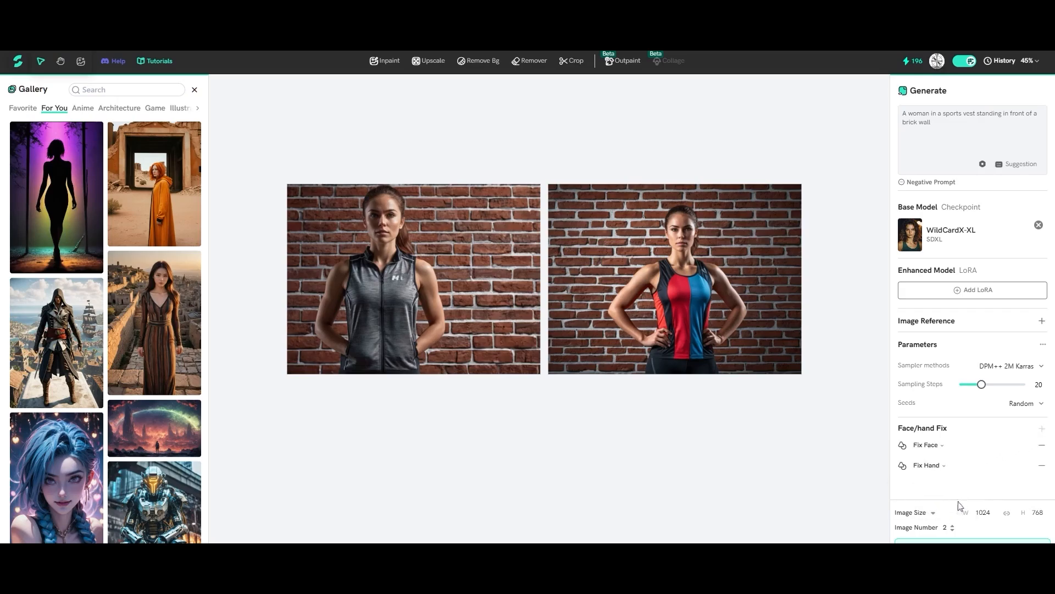
mouse_move(991, 468)
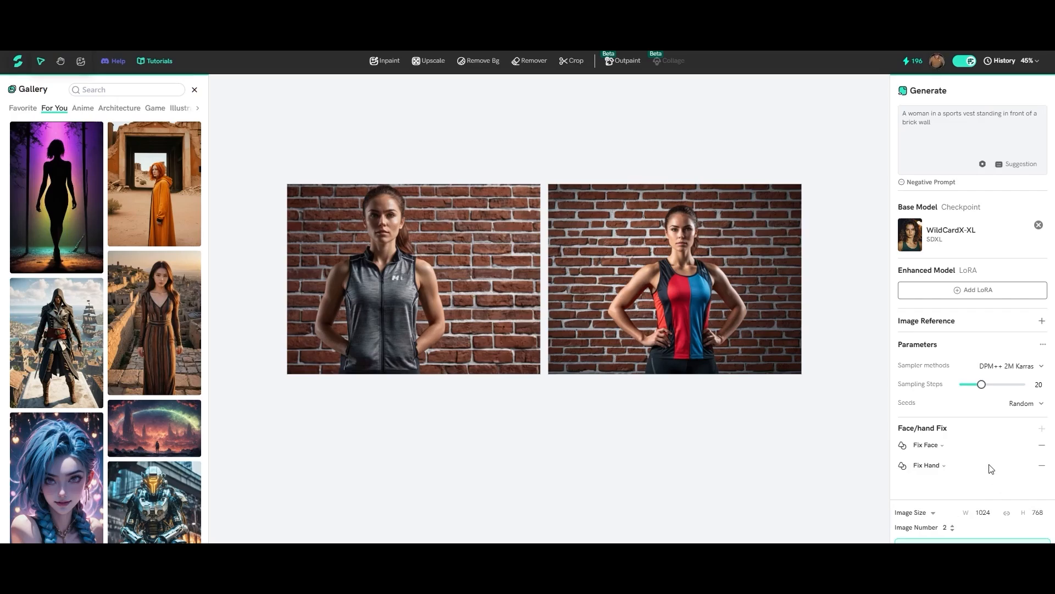
mouse_move(952, 321)
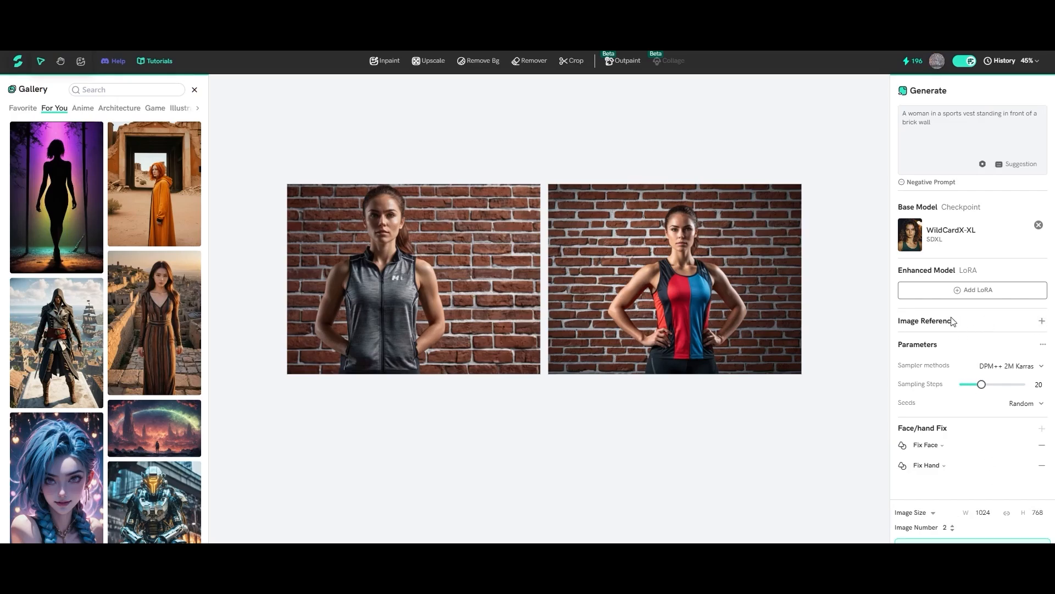
mouse_move(949, 292)
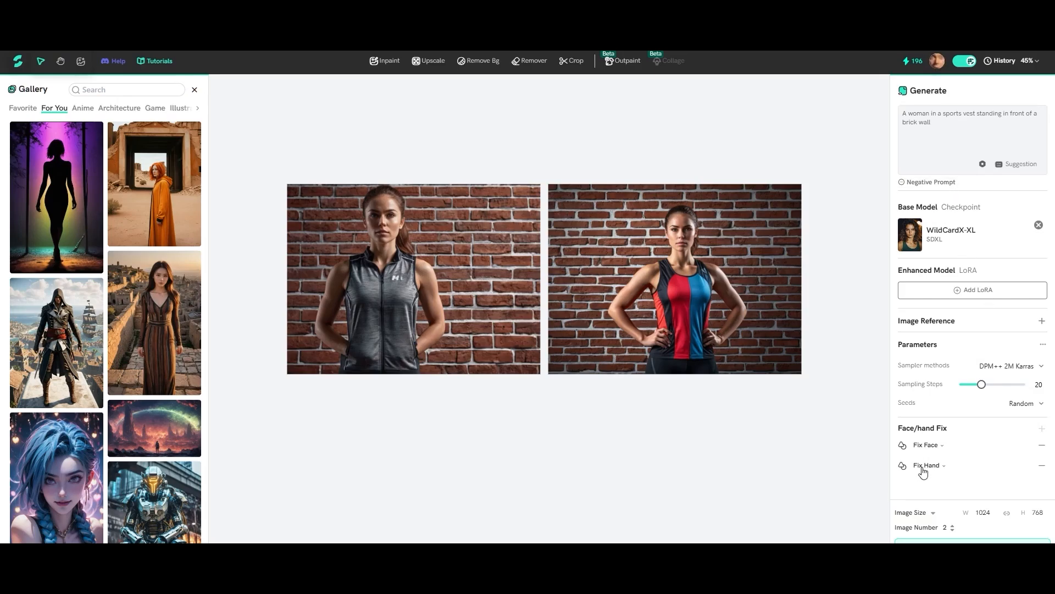
mouse_move(955, 463)
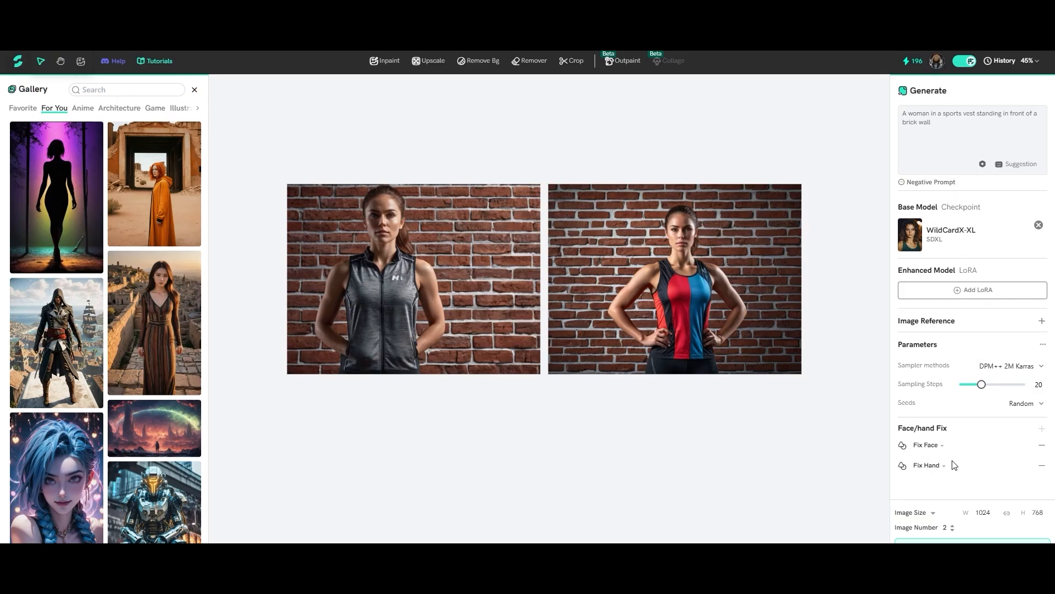
mouse_move(991, 404)
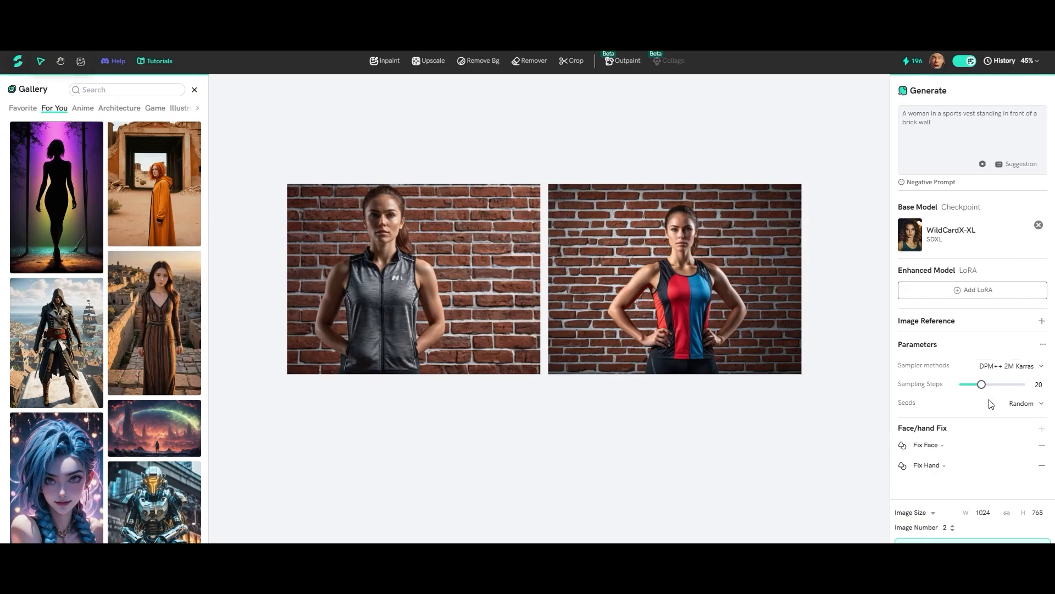
mouse_move(926, 392)
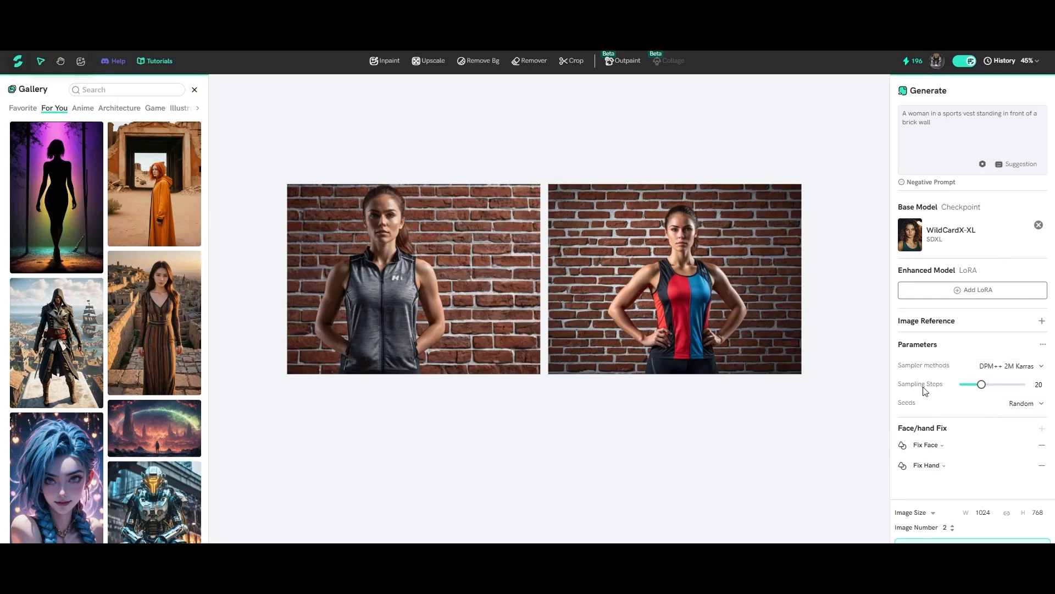
mouse_move(356, 139)
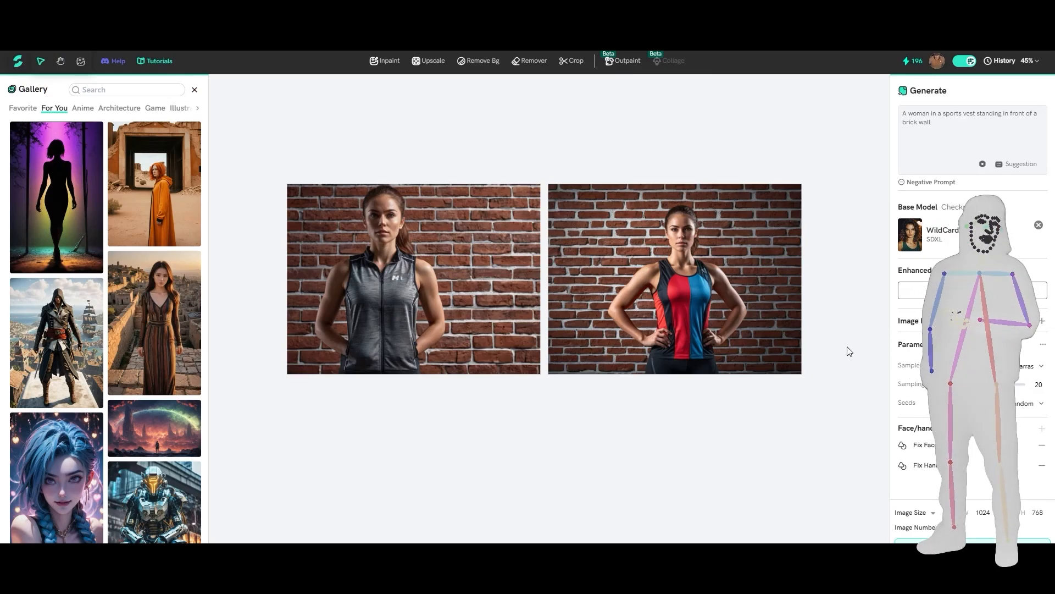
Step: Search LoRAs for 'wildcard' and apply WildCardX-XL-Detail/Enhancer as the enhanced model
left_click(971, 289)
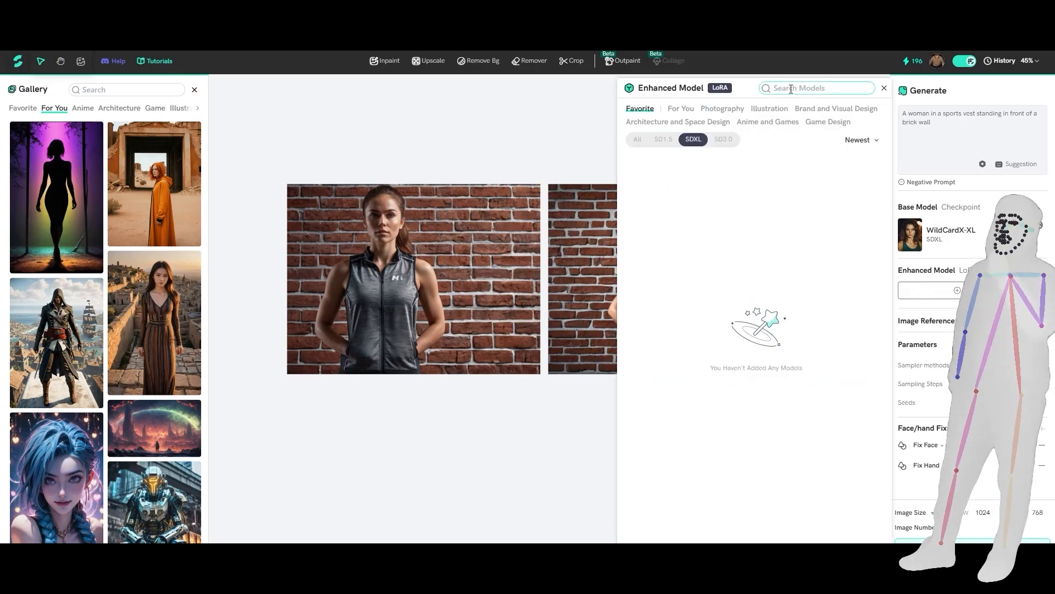
type("wild")
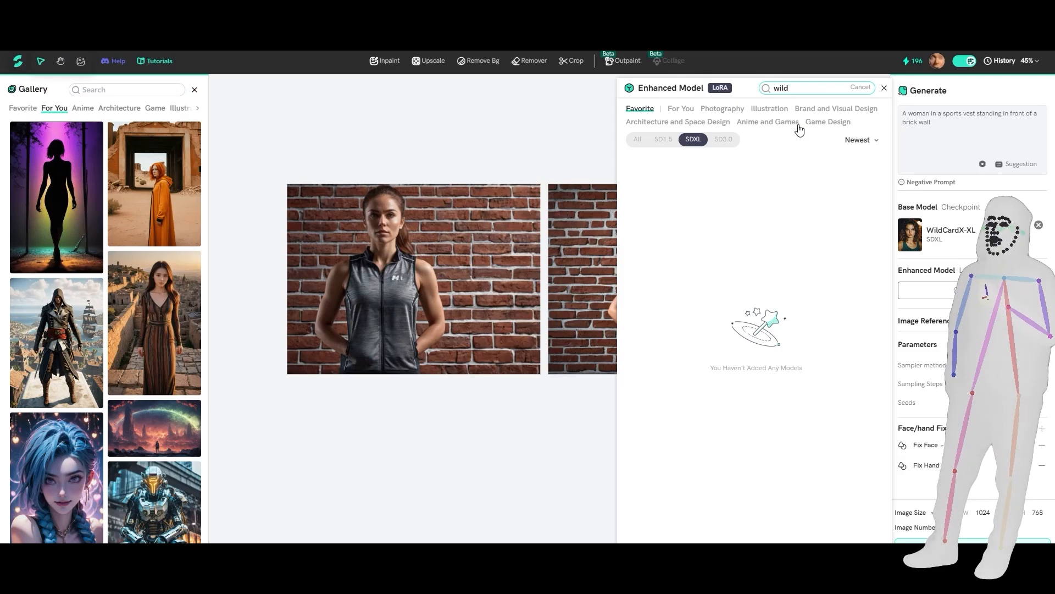
type("card")
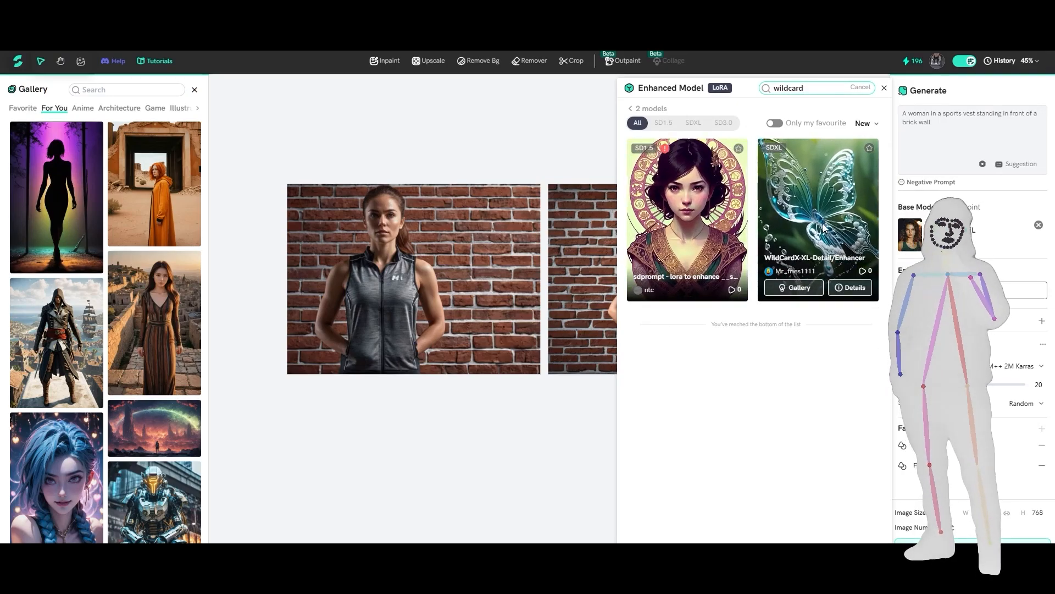
left_click(818, 215)
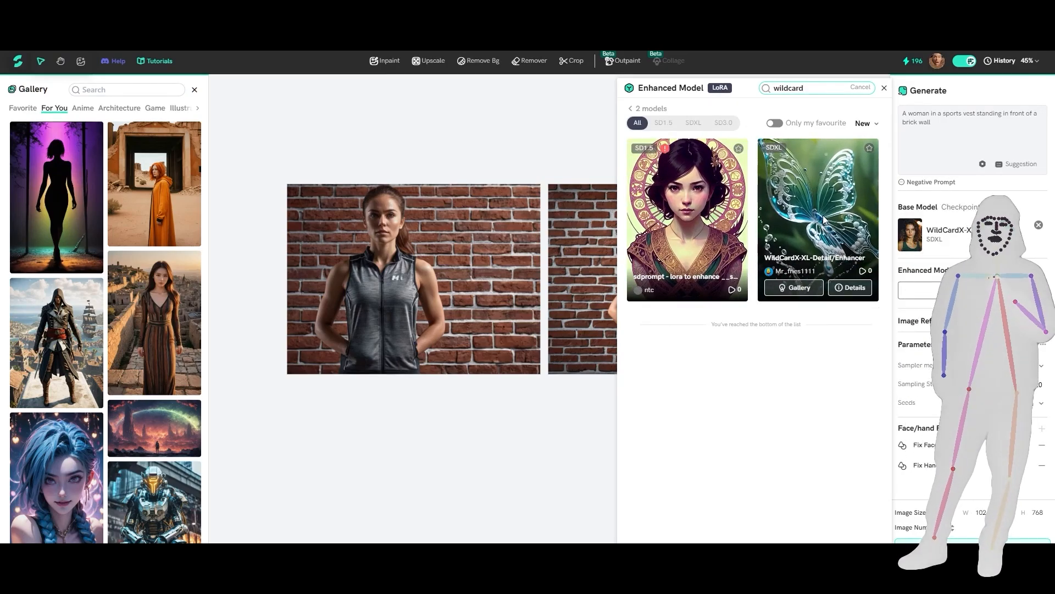
left_click(817, 216)
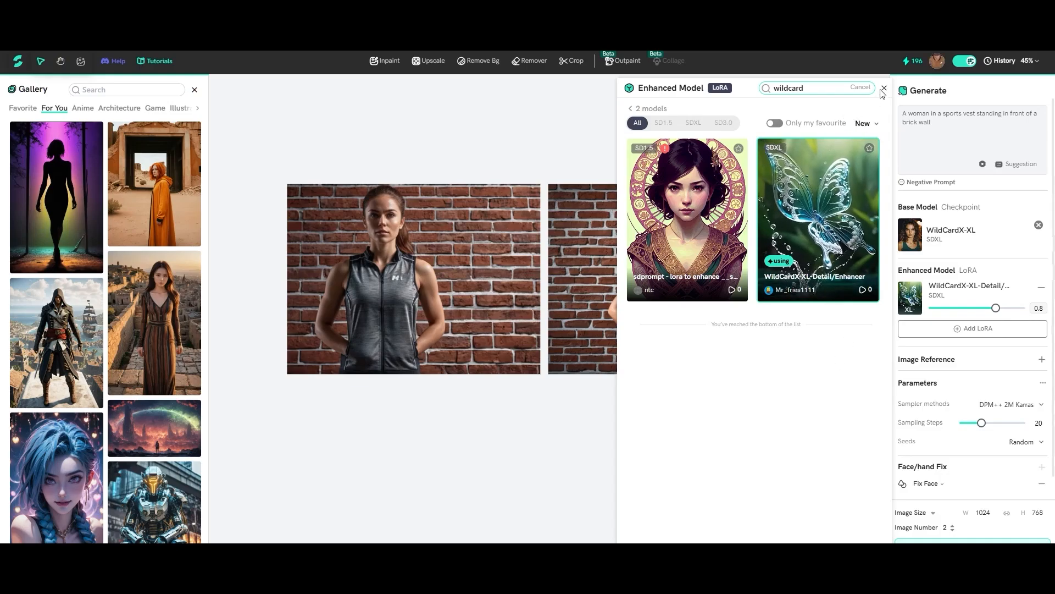
left_click(883, 88)
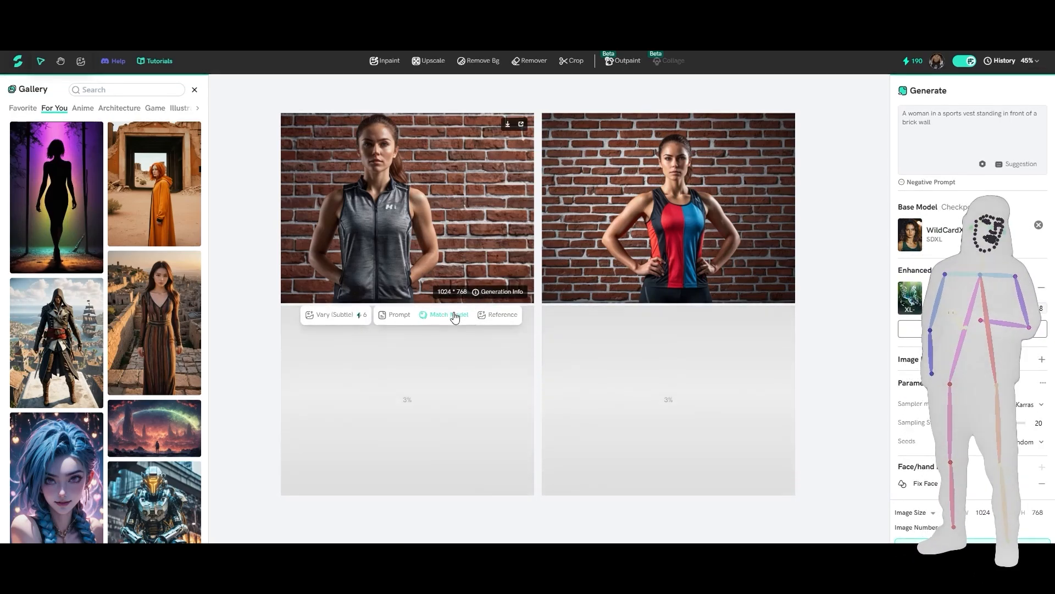
mouse_move(496, 319)
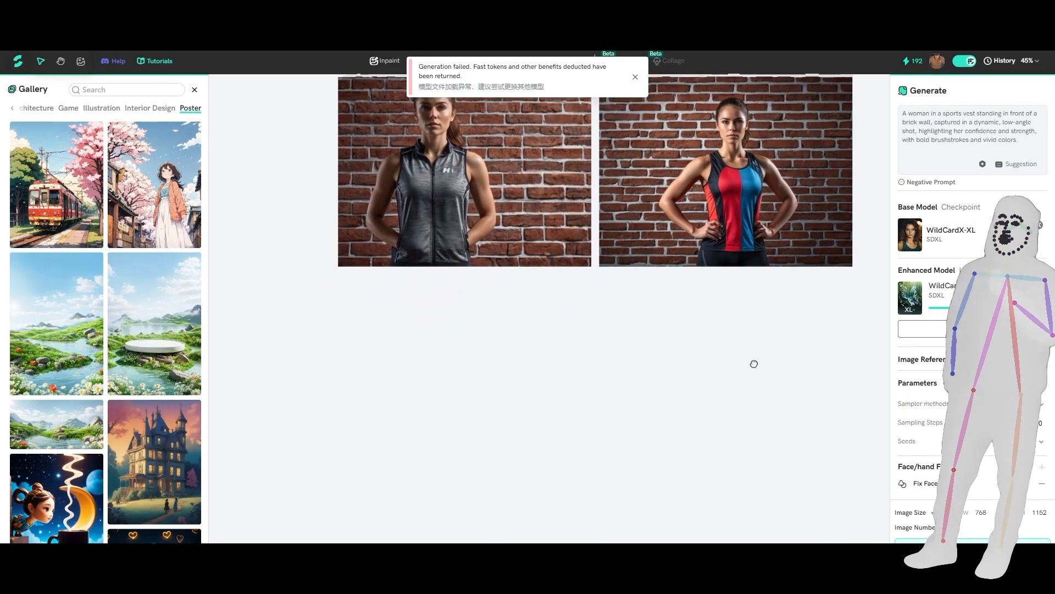
Step: Dismiss the 'Generation failed' tokens-refunded notice
left_click(633, 77)
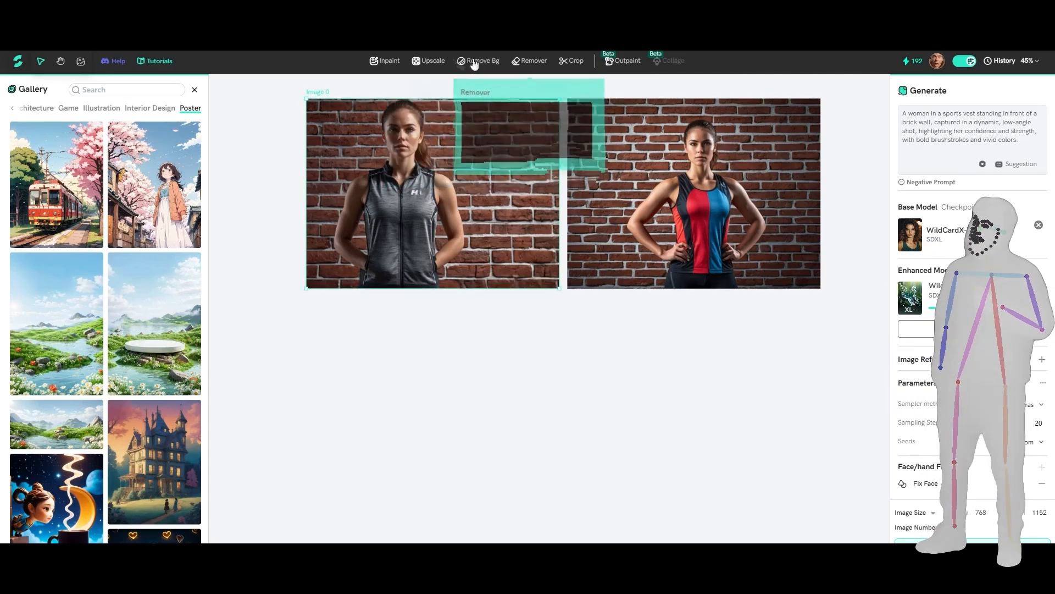
Step: Remove the brick background from the grey-vest portrait with Remove Bg
left_click(478, 61)
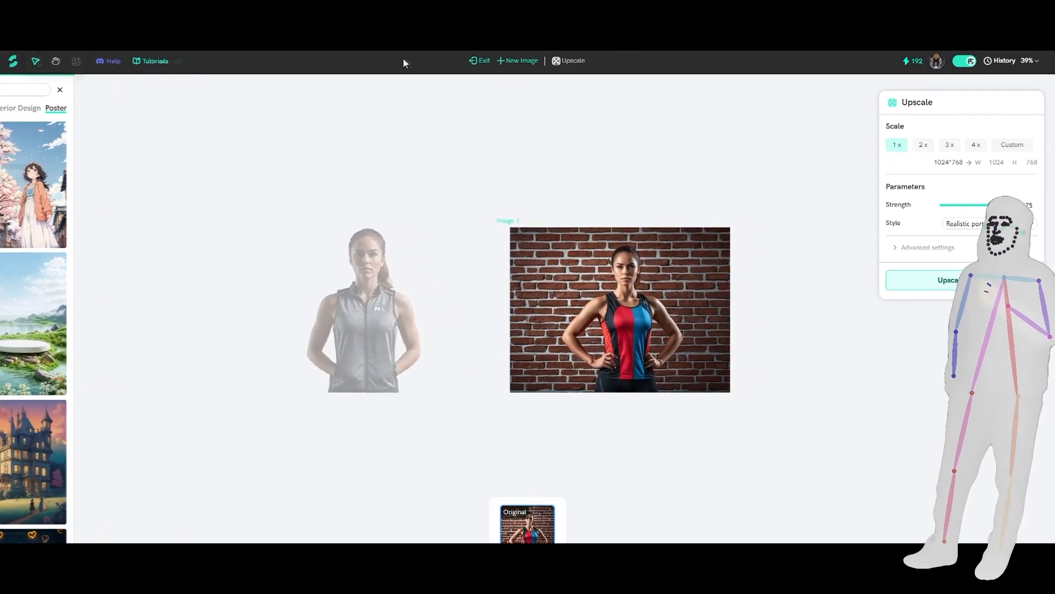
Step: Upscale the red-and-blue tank-top portrait 2x to 2048×1536
left_click(60, 89)
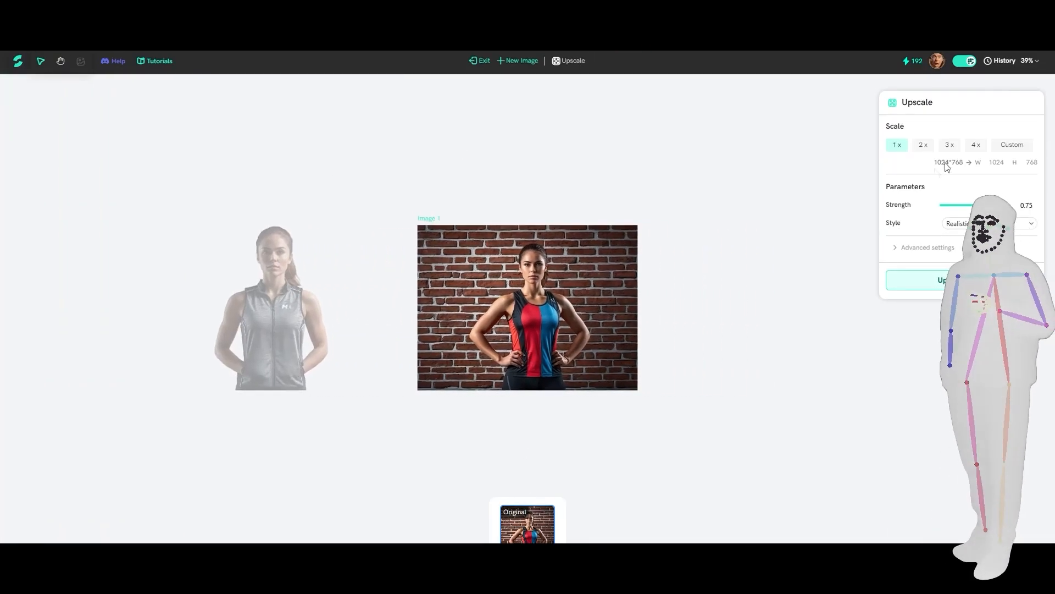
left_click(924, 144)
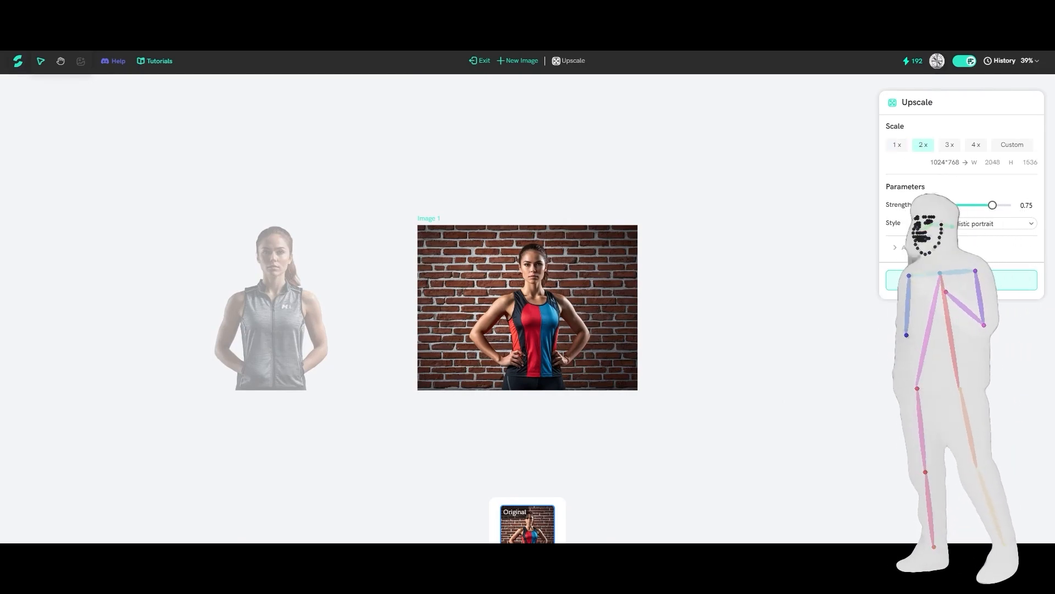
left_click(989, 223)
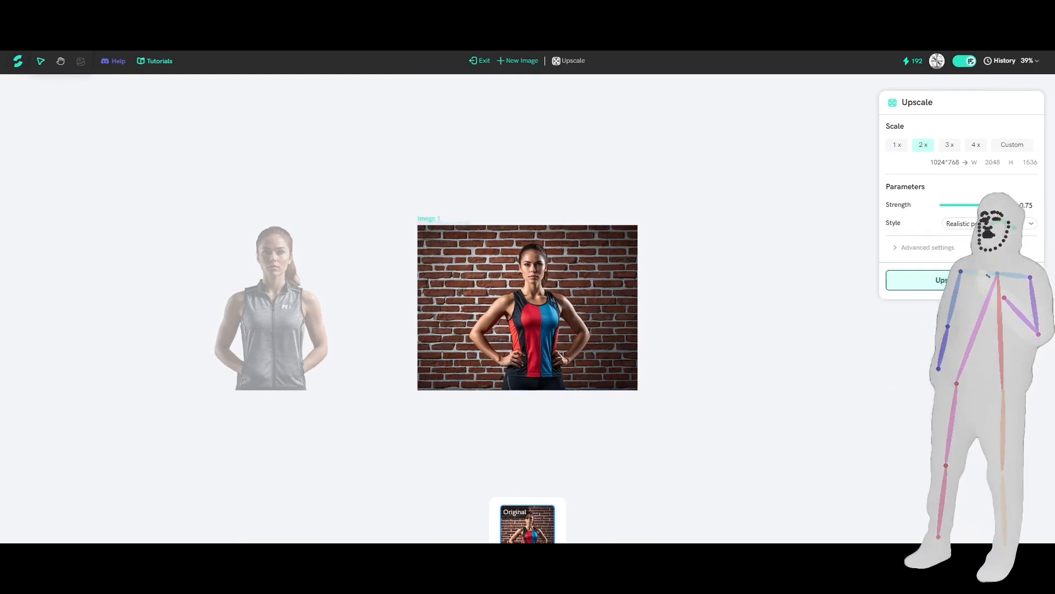
left_click(942, 280)
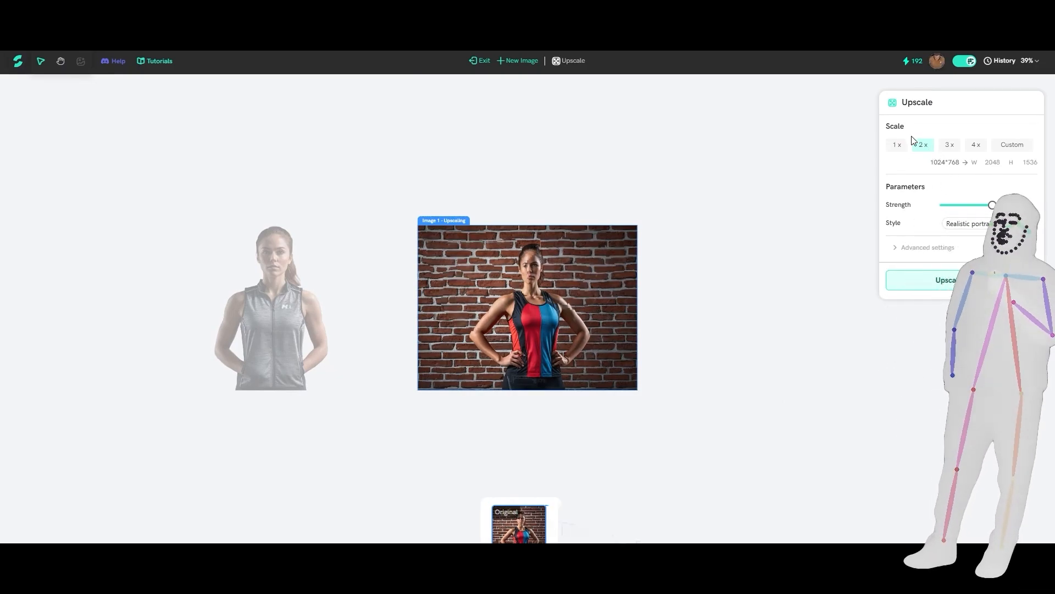
left_click(946, 281)
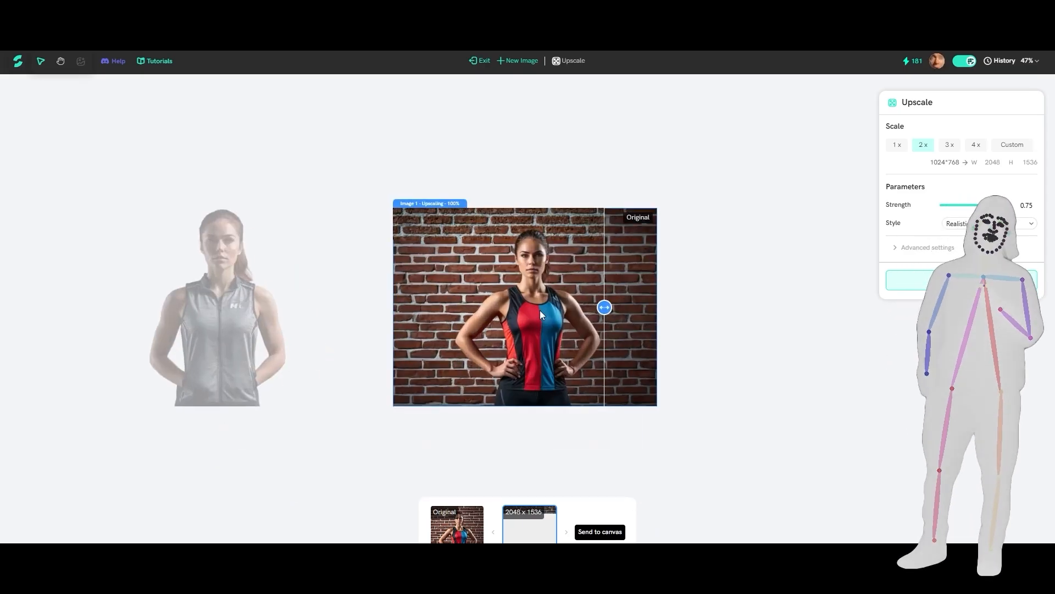
scroll("up", 3)
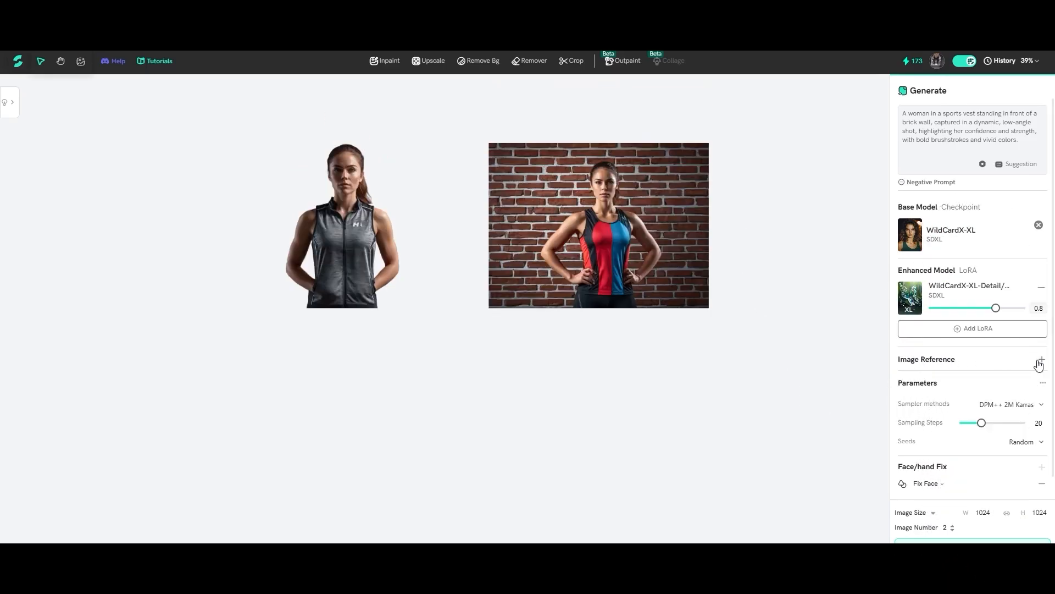
Step: Add the orange-robed desert PNG as an image reference and set its Reference settings to Depth
left_click(1041, 358)
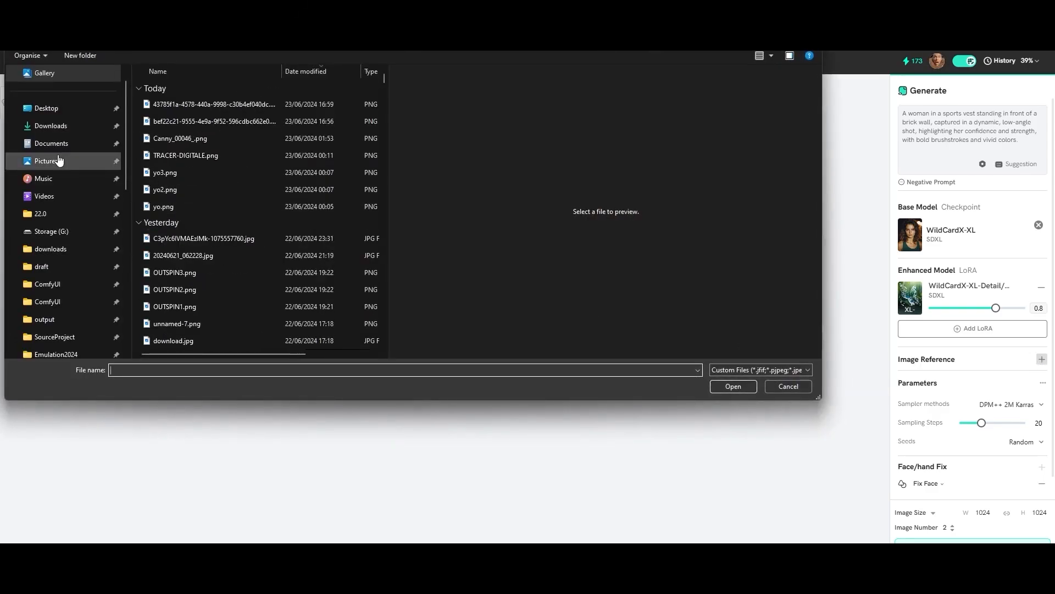
left_click(212, 121)
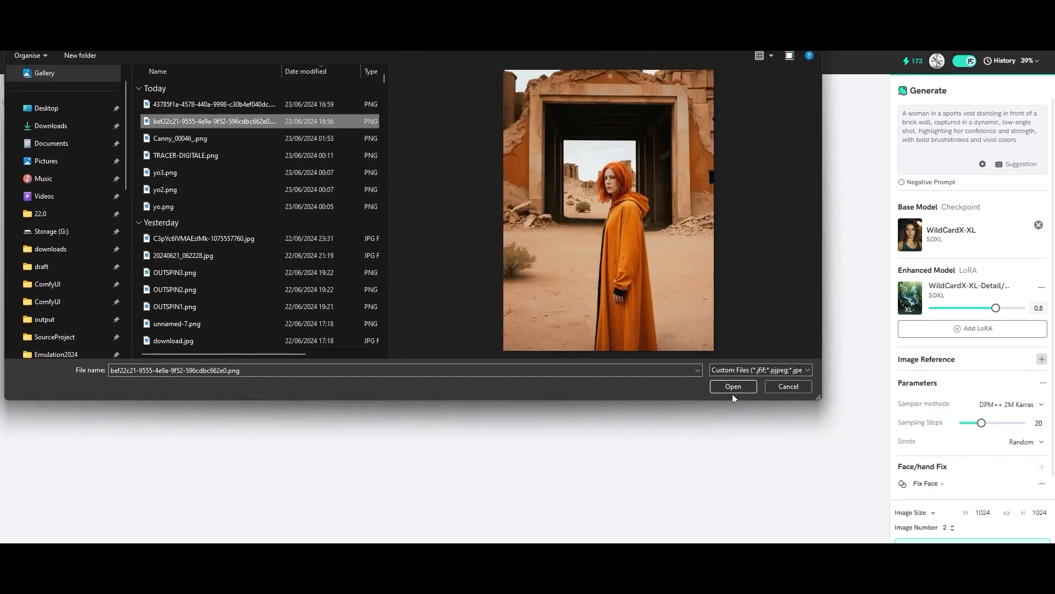
left_click(732, 386)
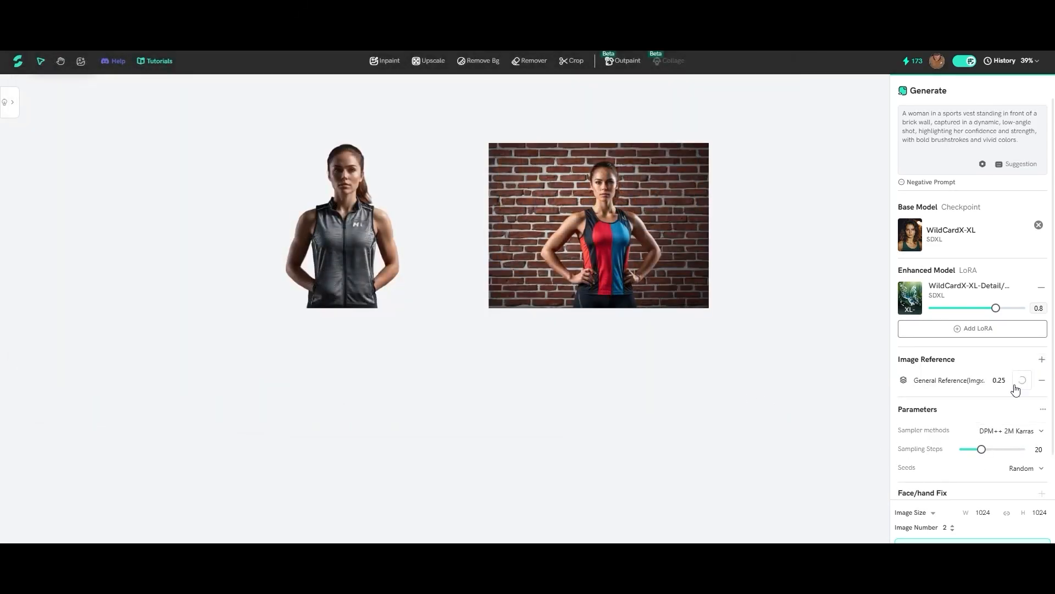
left_click(949, 380)
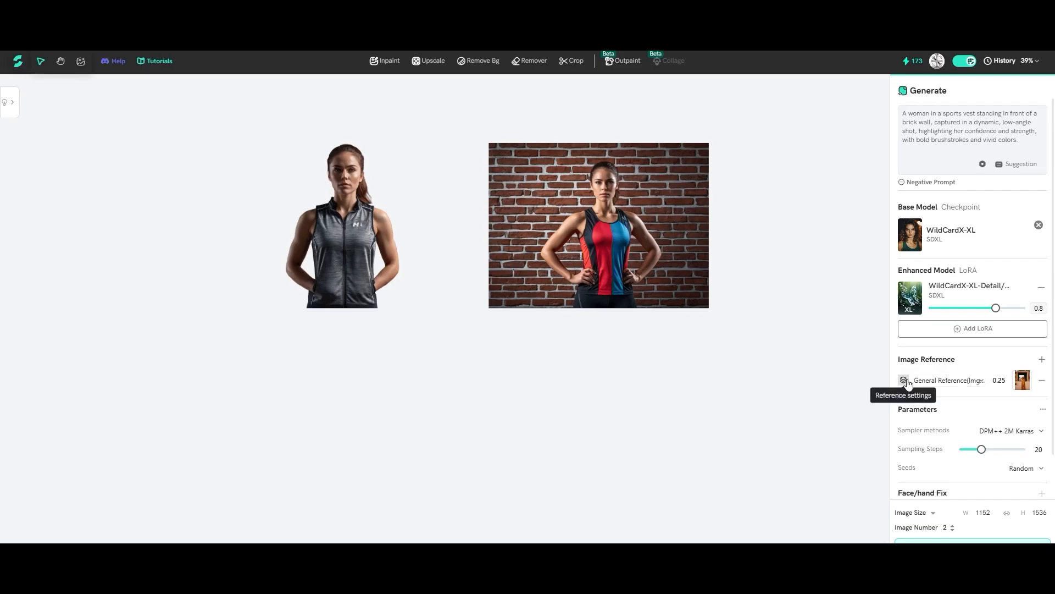
left_click(904, 381)
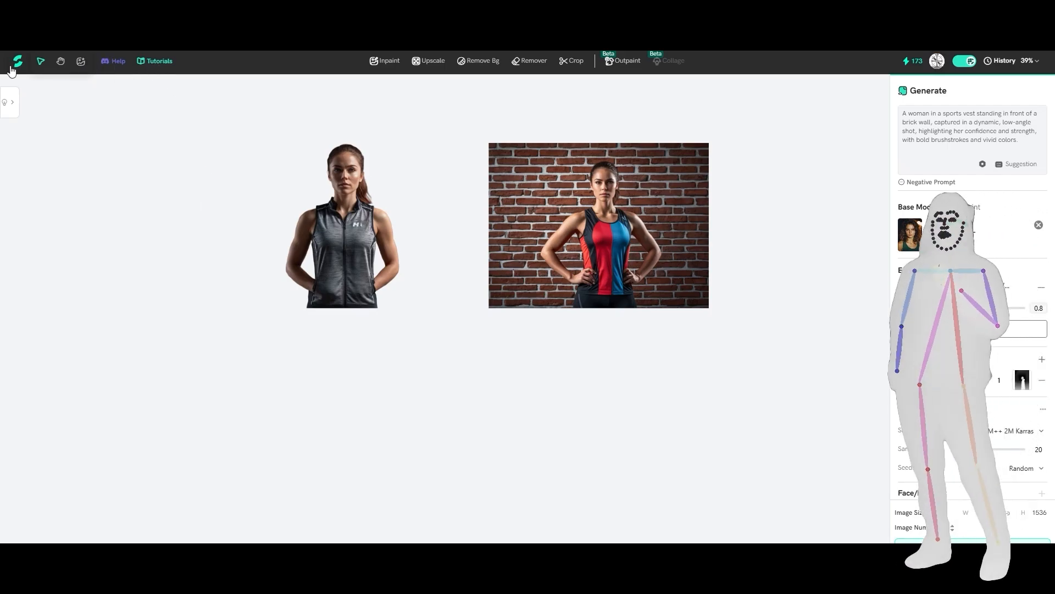
Step: Return to the inspiration gallery and reopen the WildCardX- Realistic model page
left_click(18, 61)
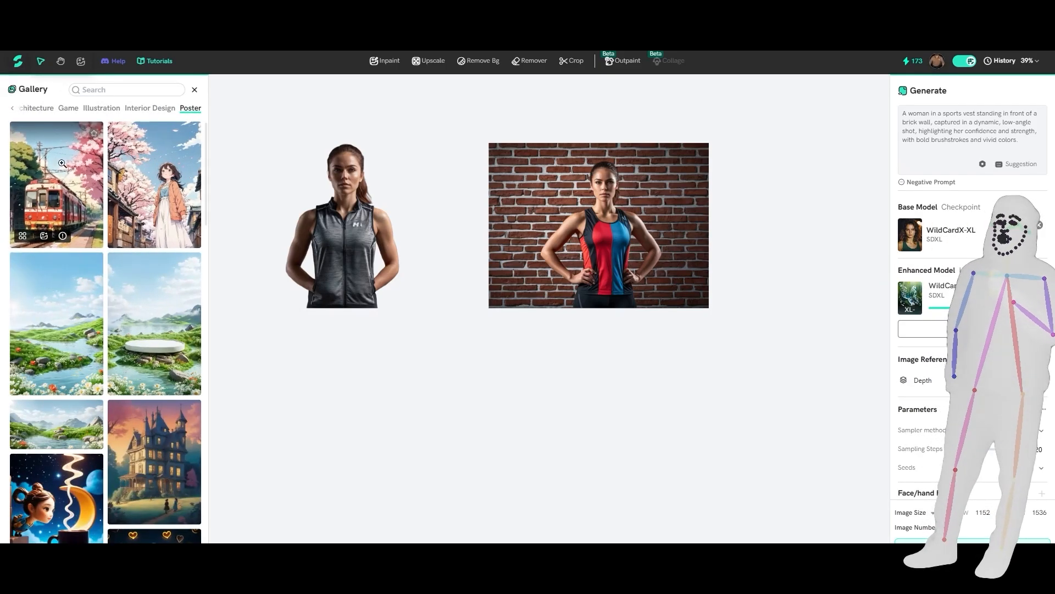
left_click(61, 235)
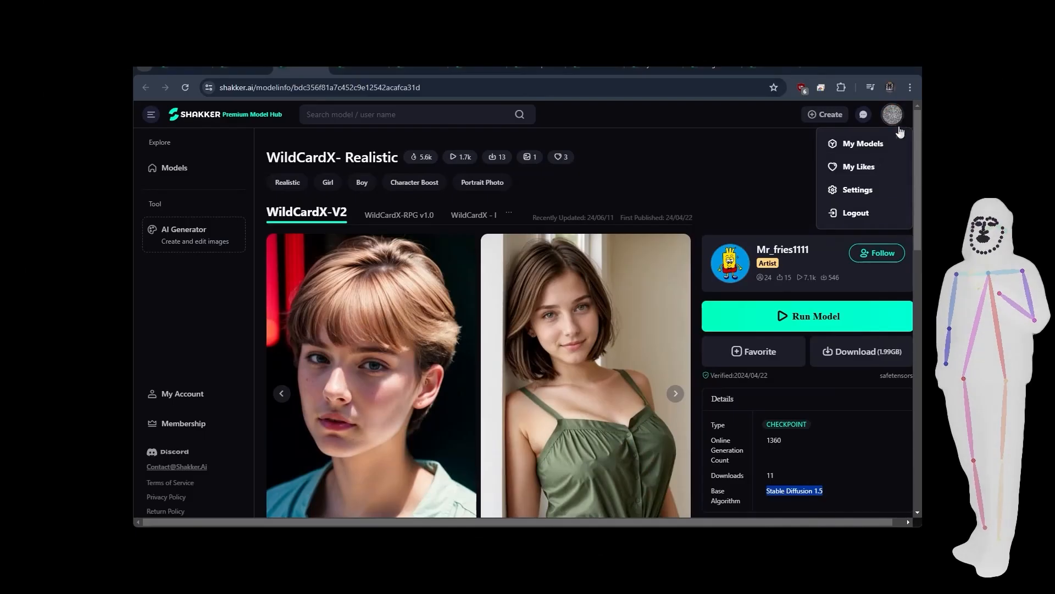
Step: Go to My Models from the profile avatar, showing the not-the-true-world LoRA under review
left_click(863, 143)
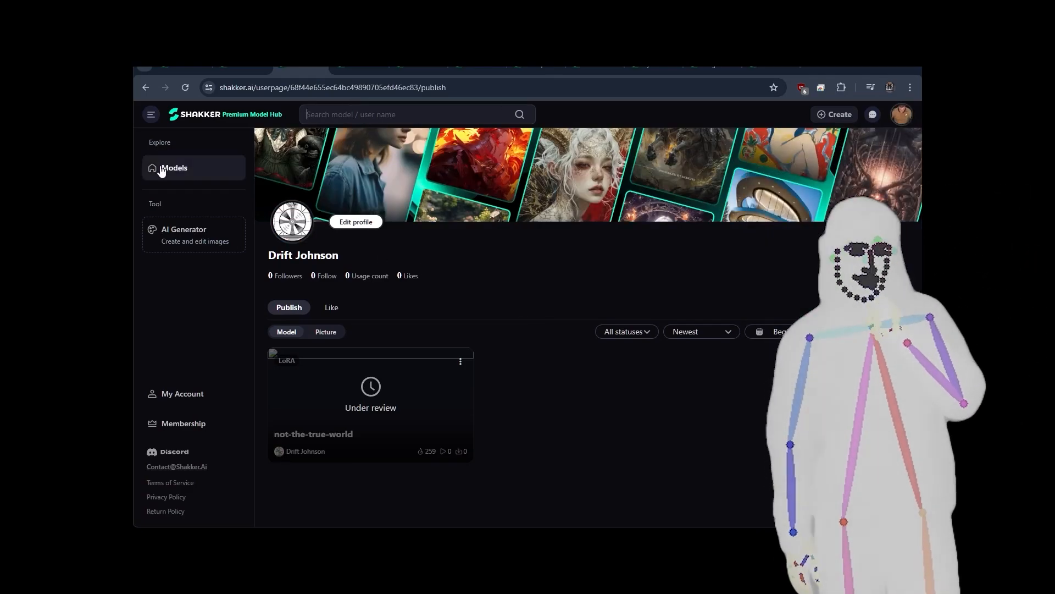
Step: Filter the model hub to SD3 base models and scroll through results like LOGOV3 and Copax cute style
left_click(175, 167)
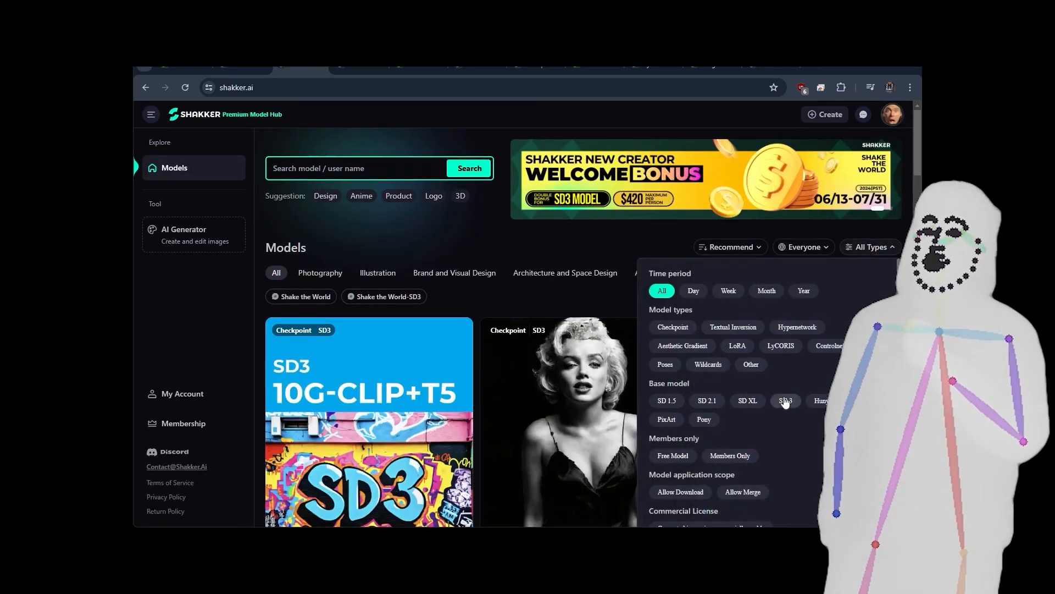
left_click(785, 401)
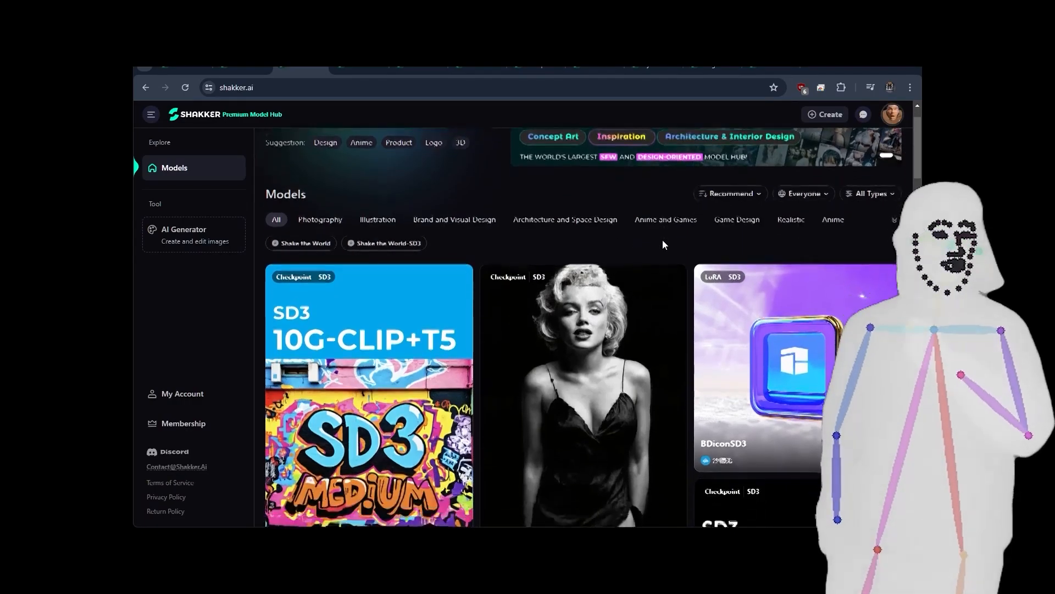
scroll("down", 3)
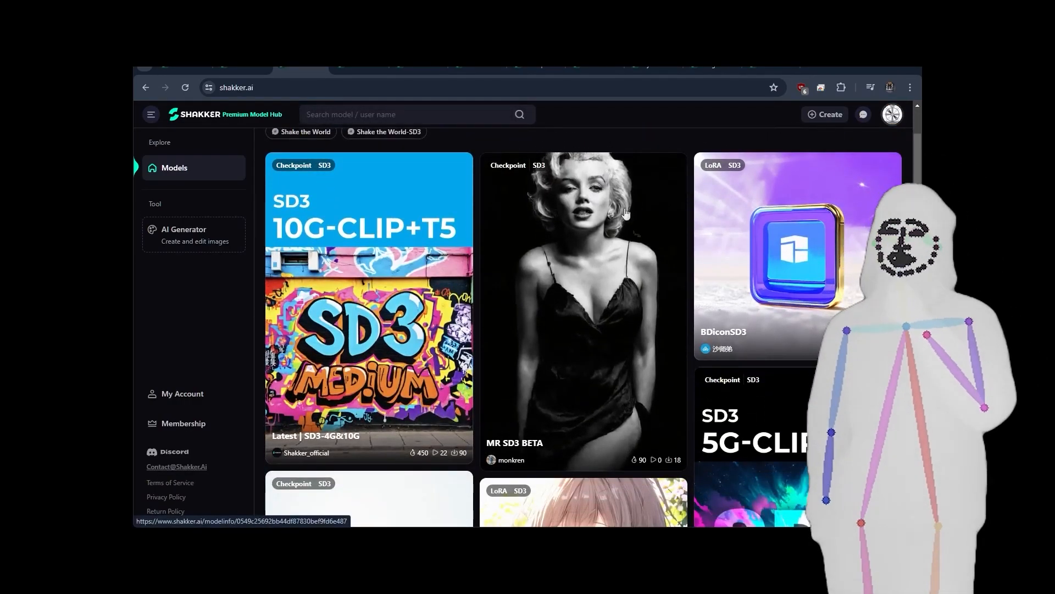
mouse_move(860, 281)
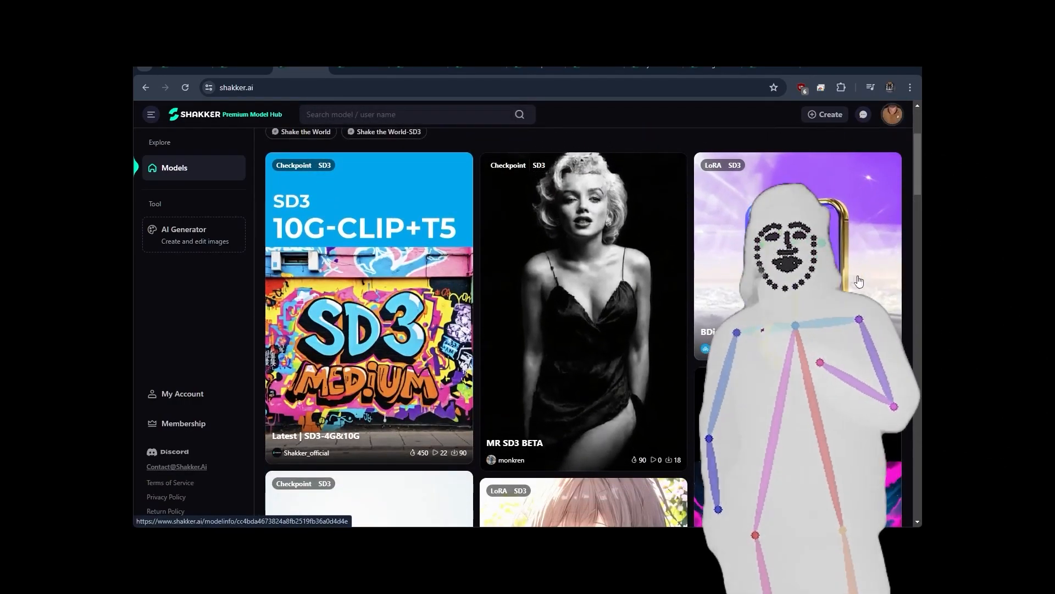
scroll("up", 3)
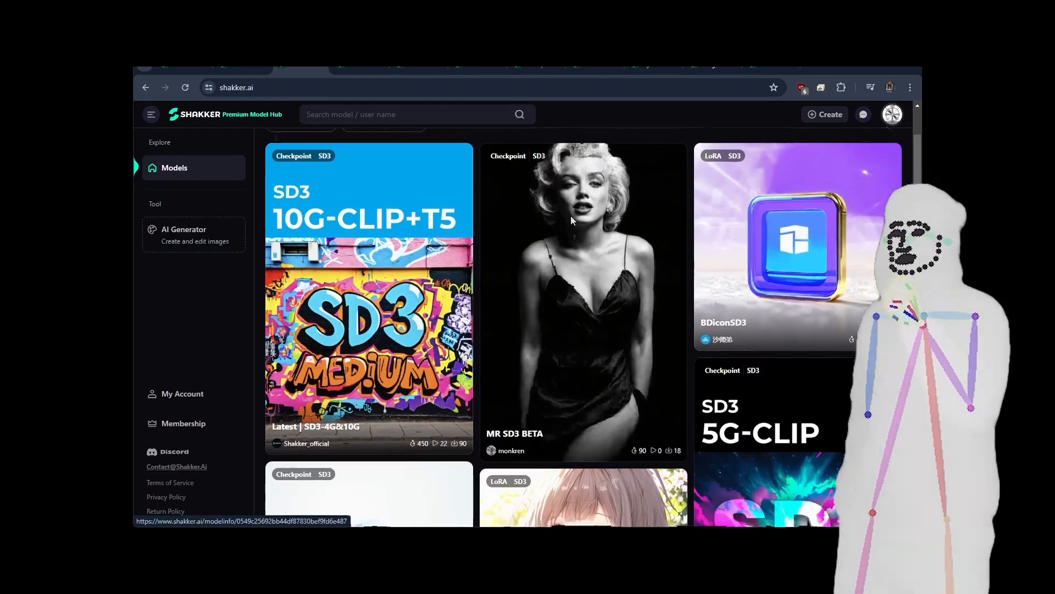
scroll("down", 3)
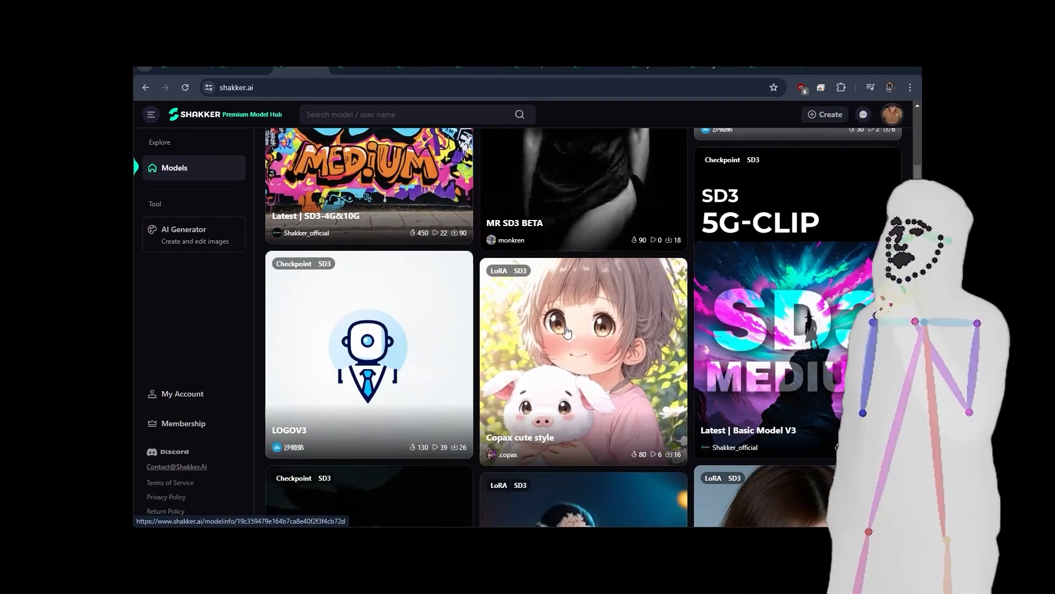